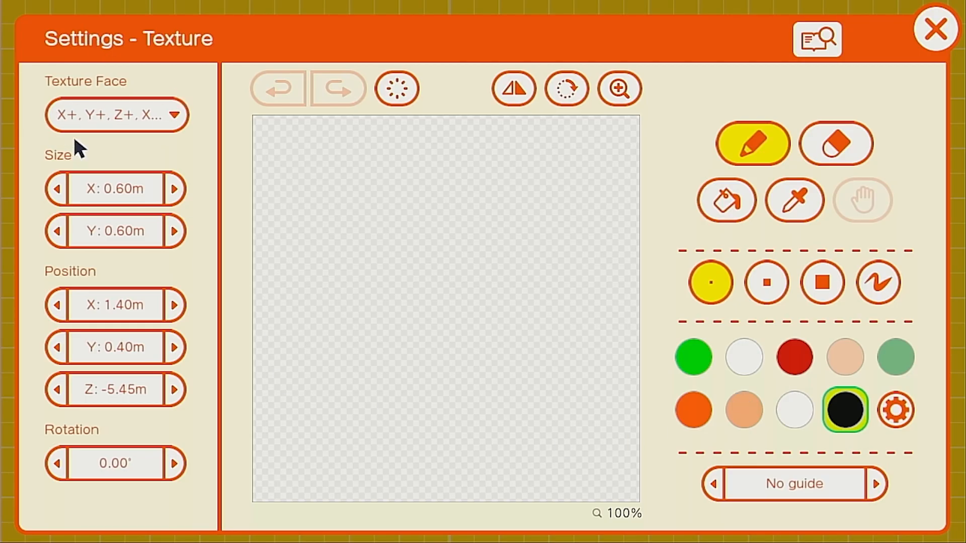
Step: Keep the texture on all six faces and shrink its size to 0.50m by 0.50m
click(116, 115)
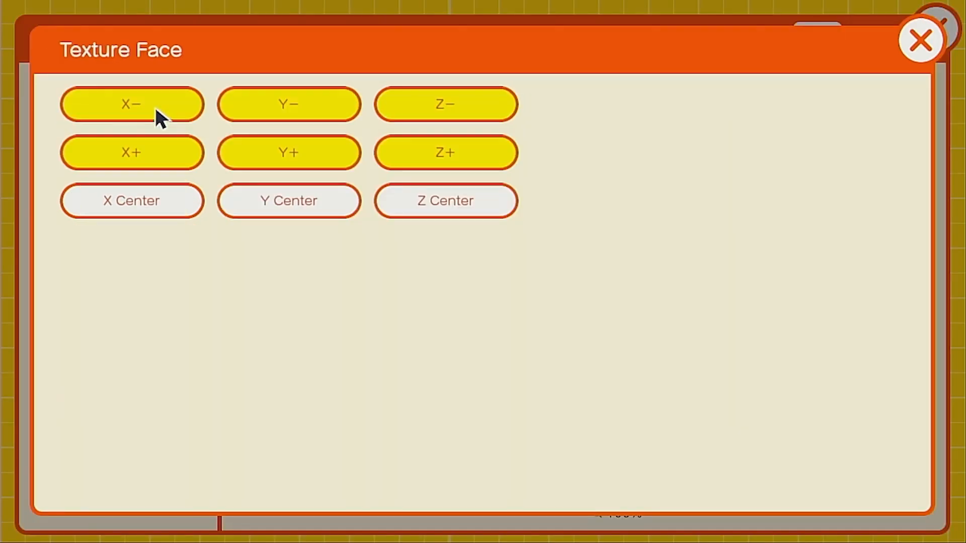
click(131, 104)
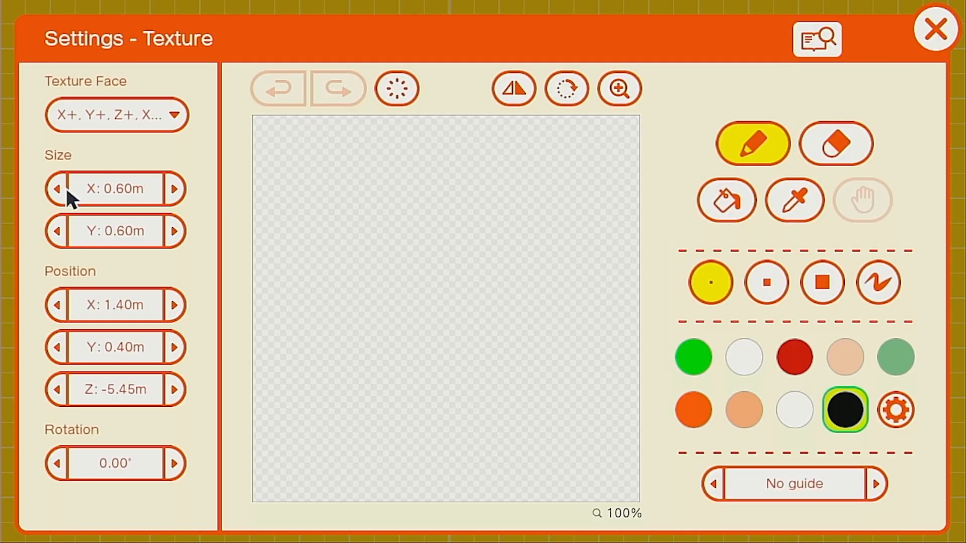
click(56, 189)
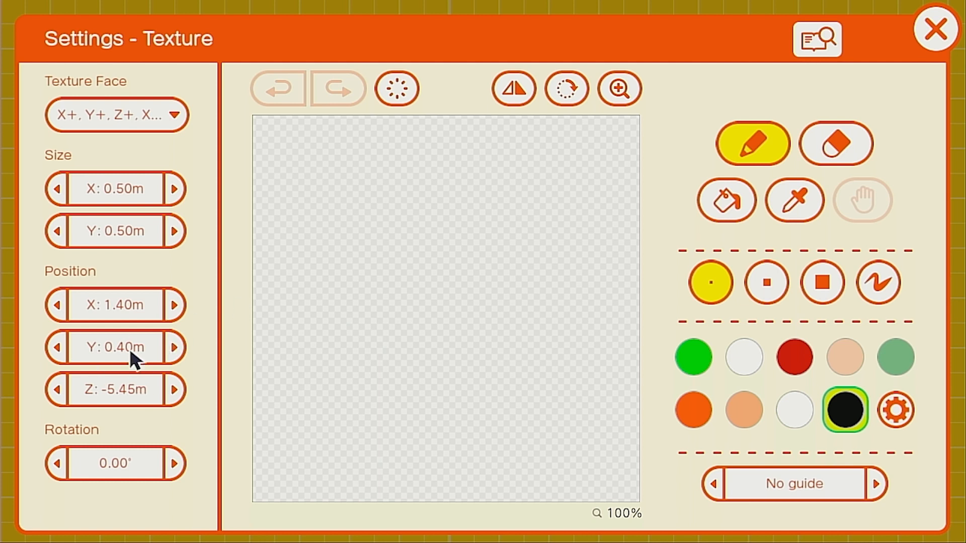
mouse_move(498, 343)
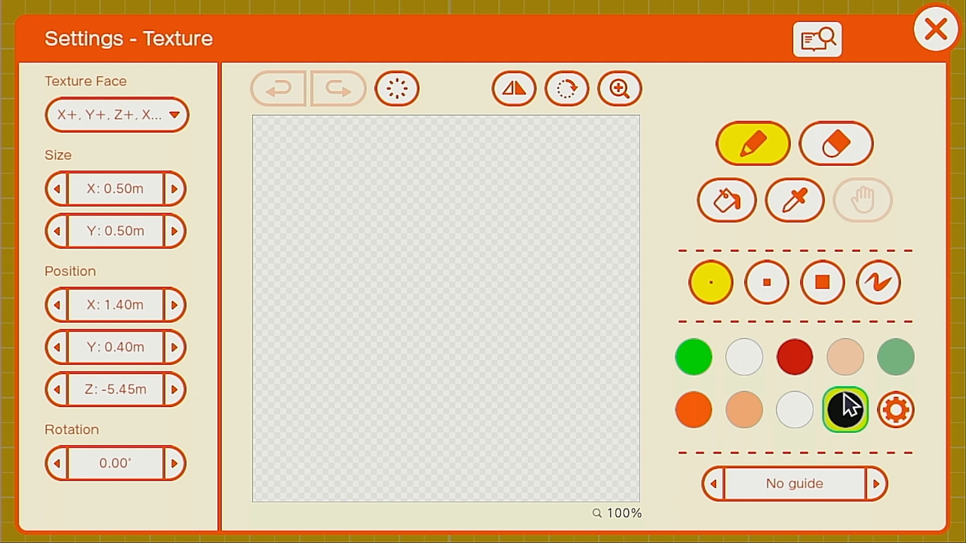
Step: Switch to the standard colour palette and magnify the blank canvas to 400%
click(895, 411)
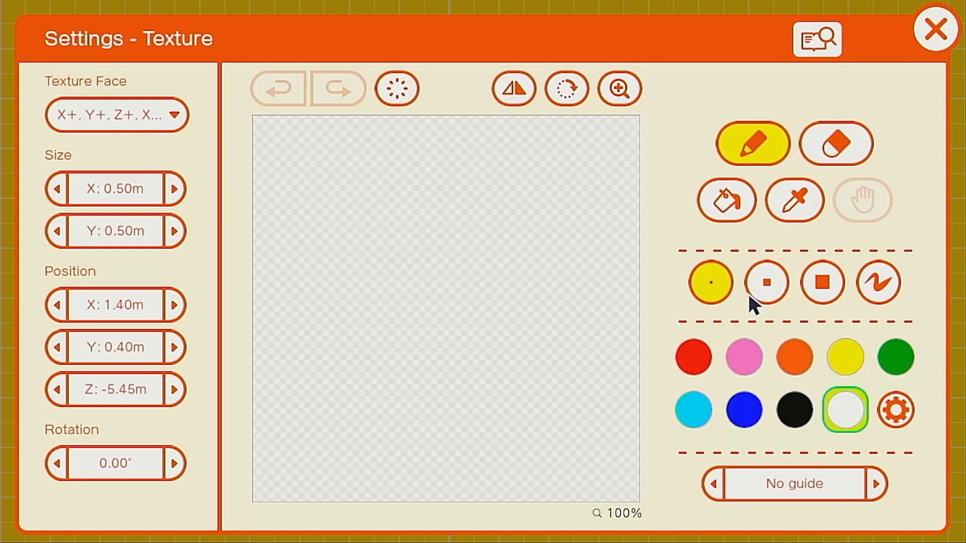
click(618, 89)
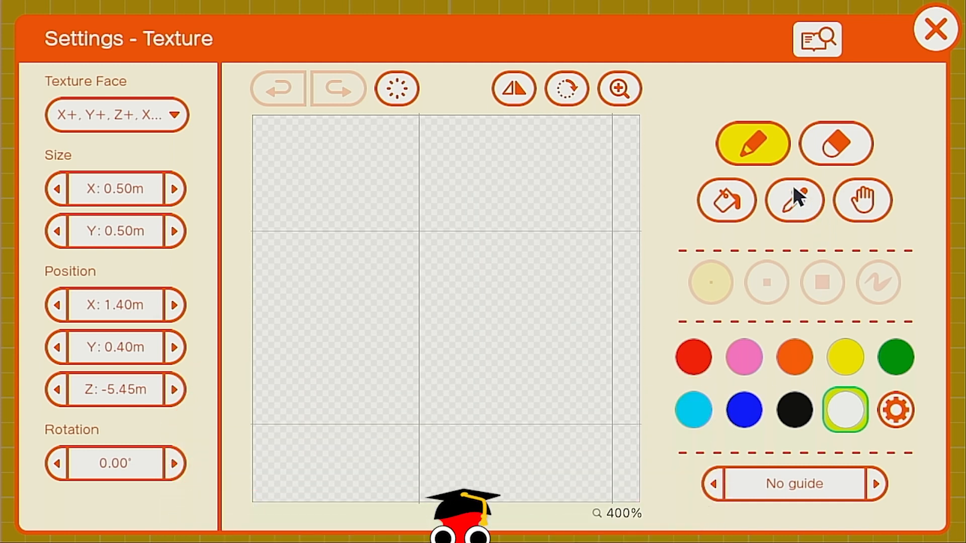
Step: Draw a black horizontal line from the lower-left edge to the canvas middle
click(794, 410)
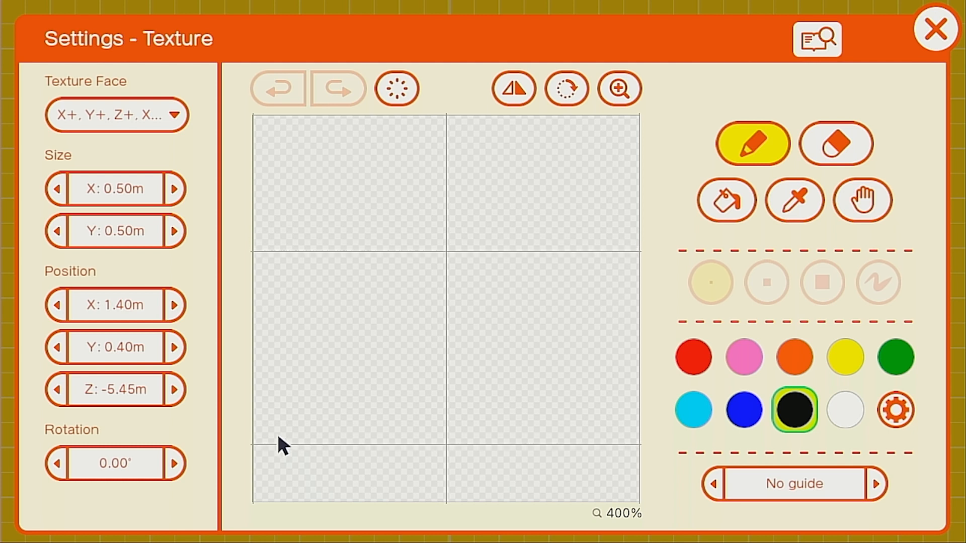
click(265, 432)
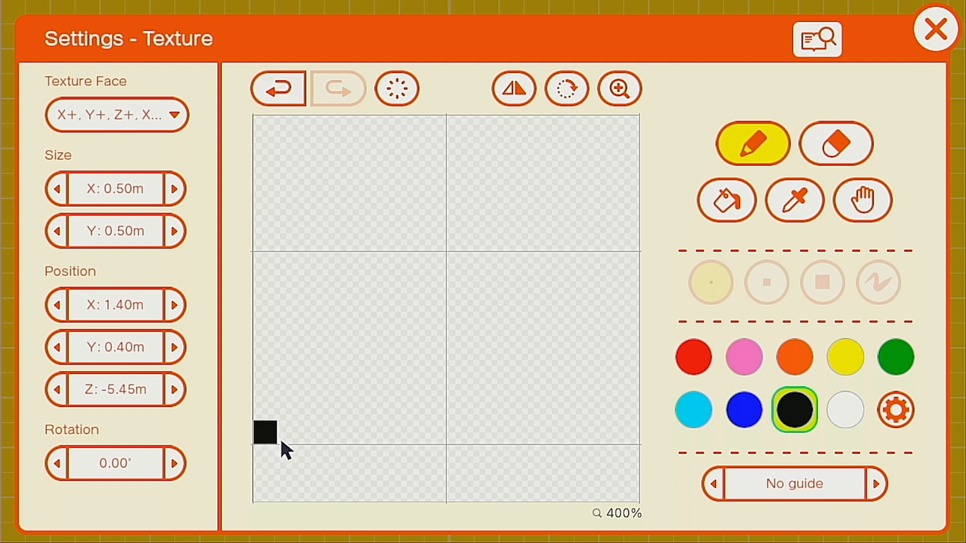
drag(264, 433, 333, 432)
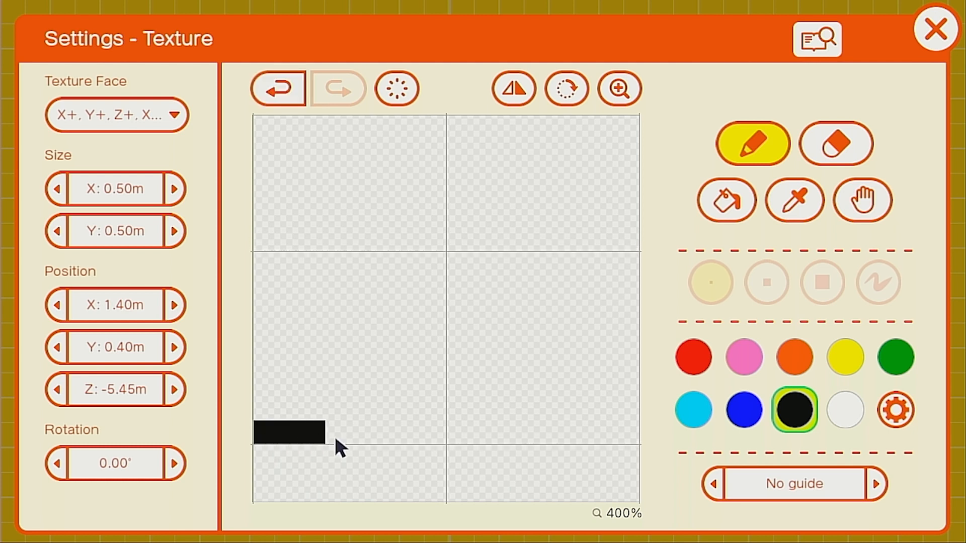
drag(326, 432, 431, 432)
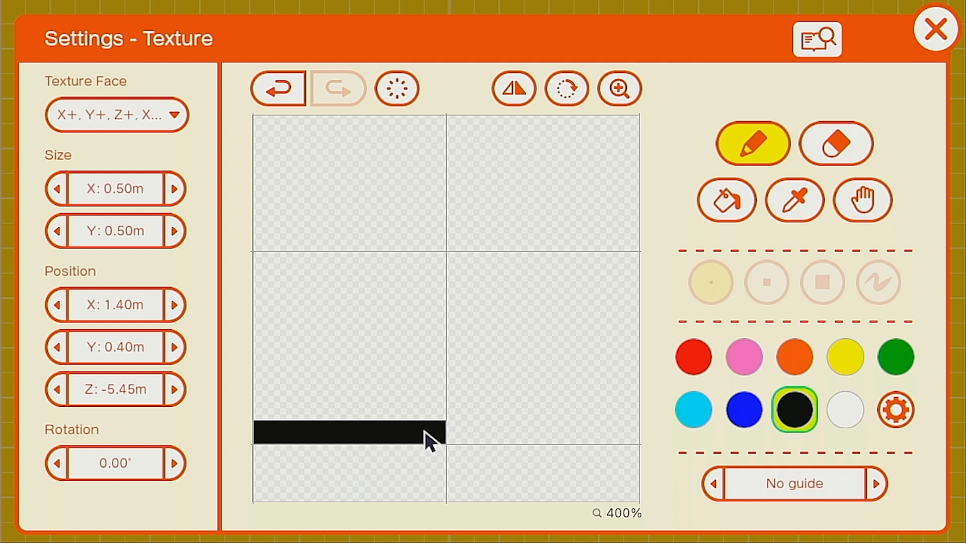
mouse_move(490, 257)
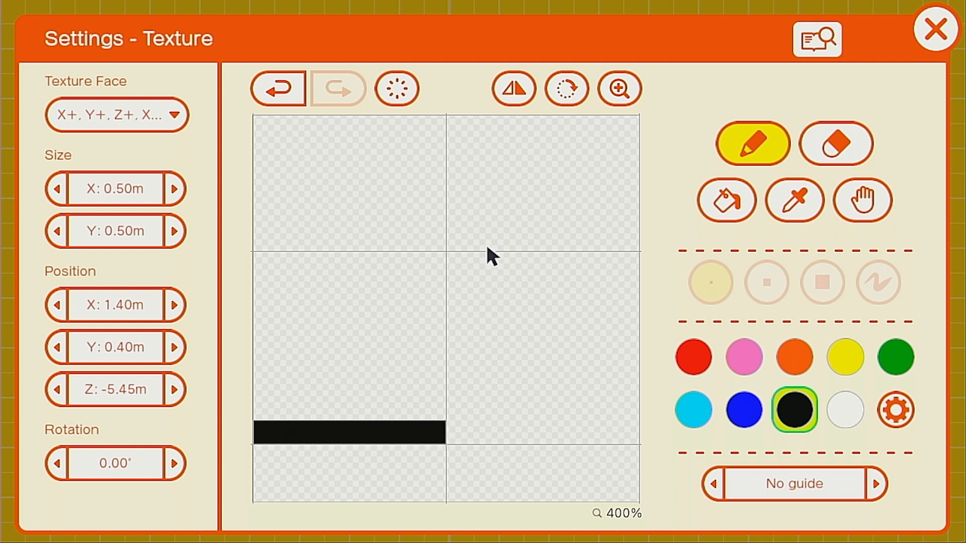
mouse_move(619, 90)
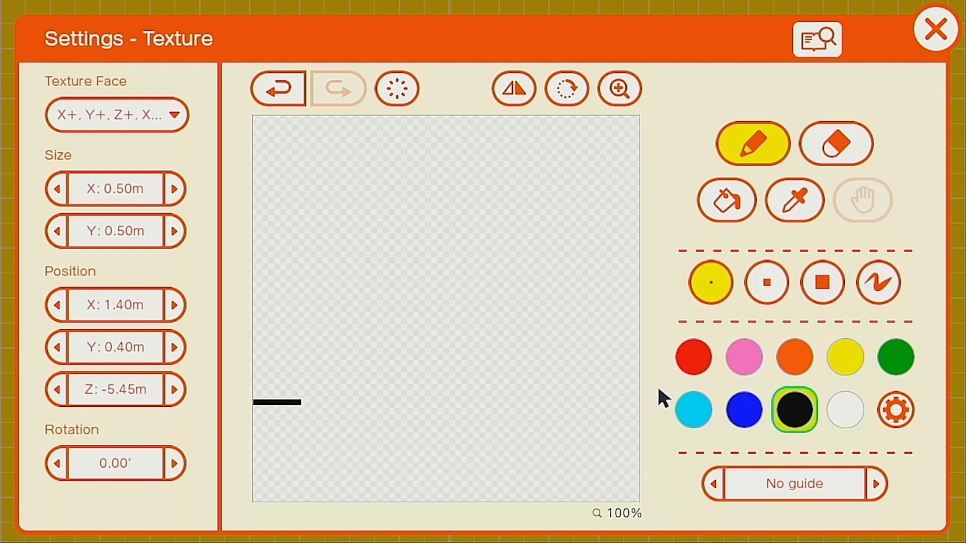
mouse_move(444, 526)
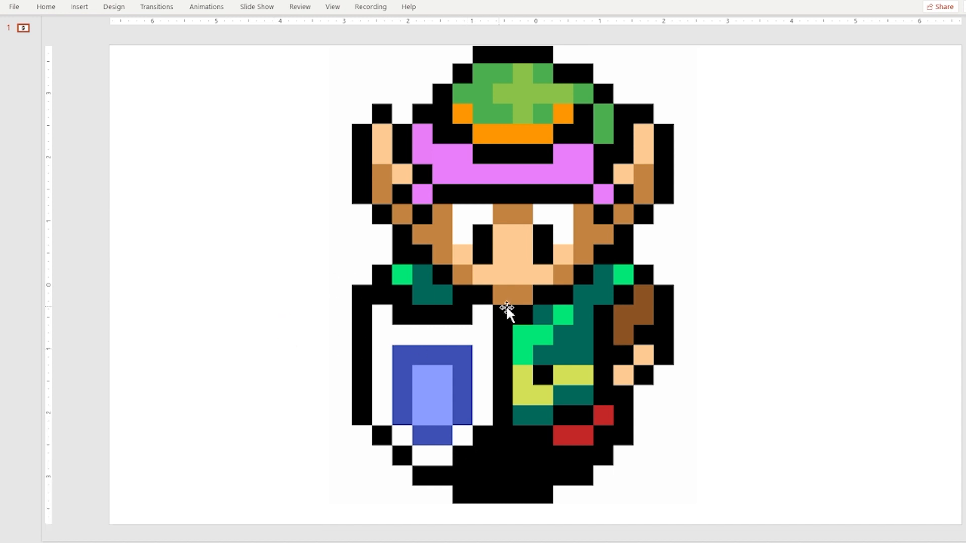
mouse_move(516, 504)
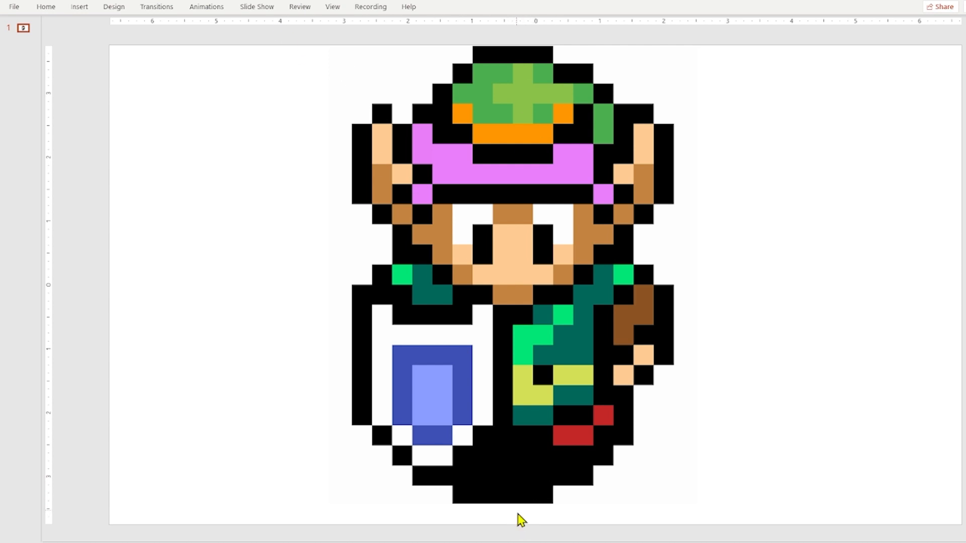
mouse_move(92, 24)
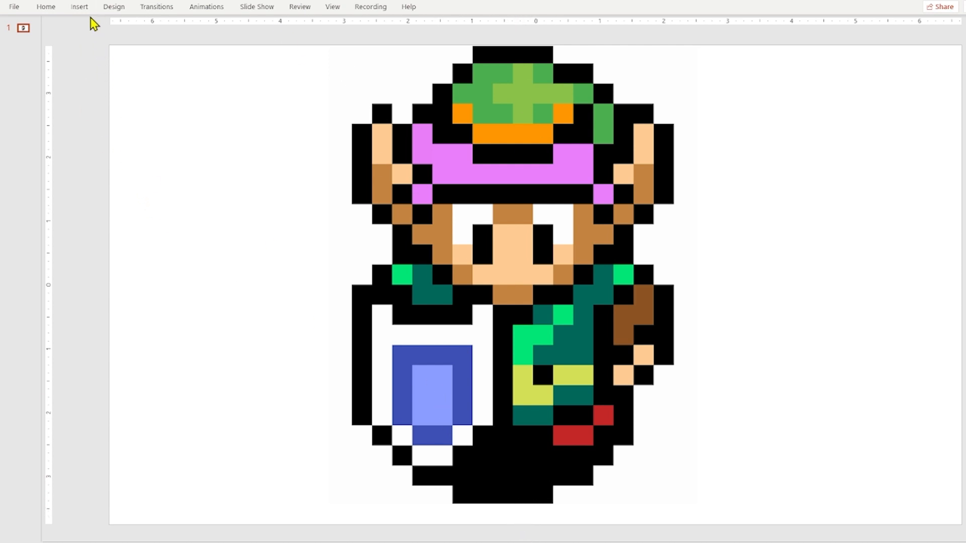
Step: Insert an 8x8 table over the Link sprite and bring up its layout options
click(78, 8)
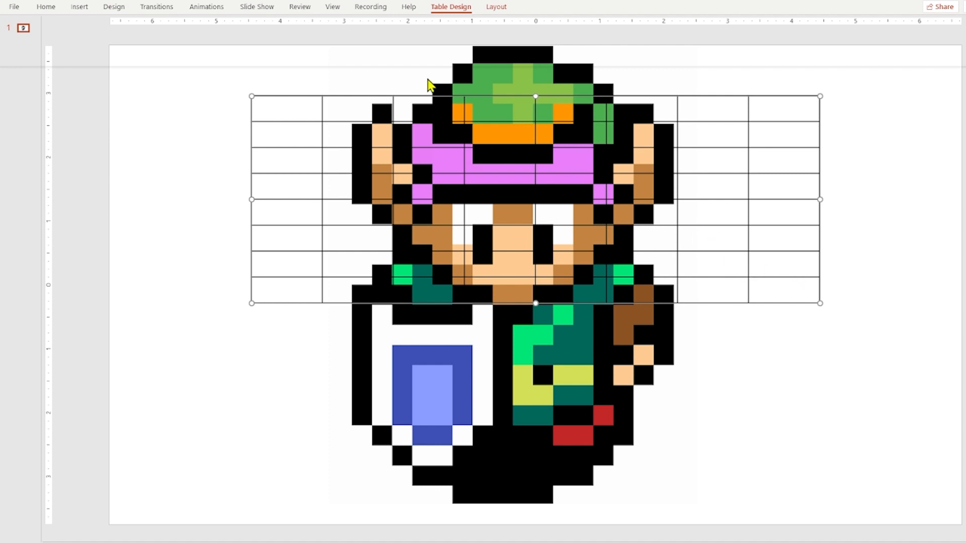
click(496, 7)
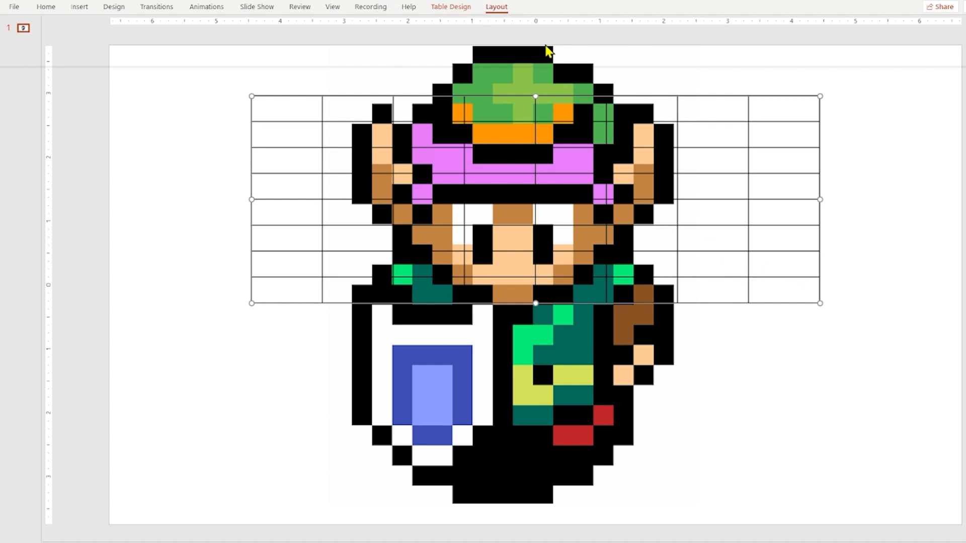
mouse_move(561, 37)
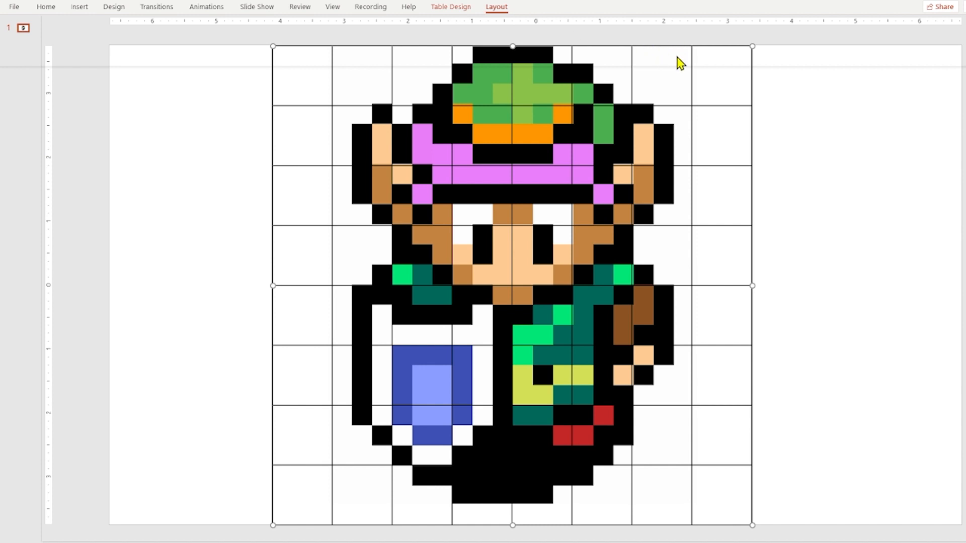
mouse_move(730, 86)
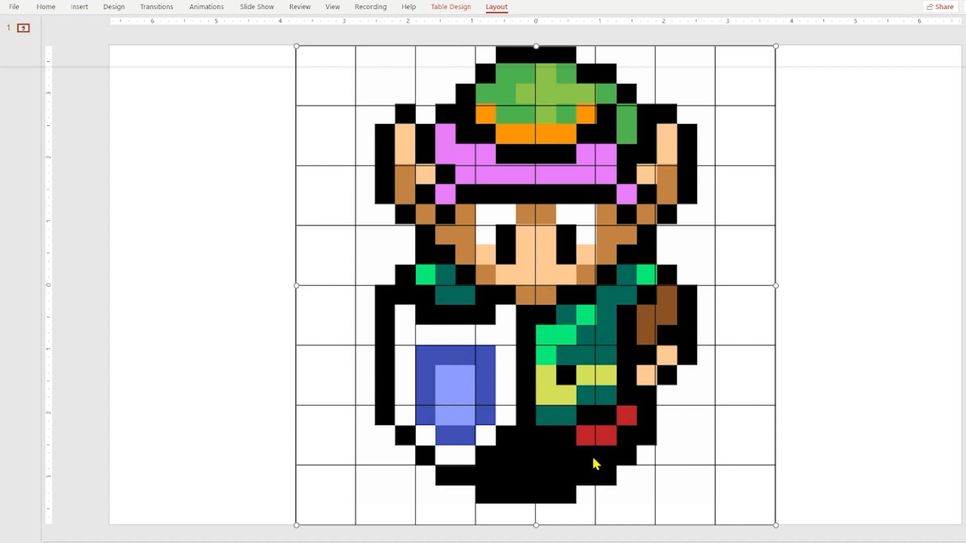
mouse_move(416, 344)
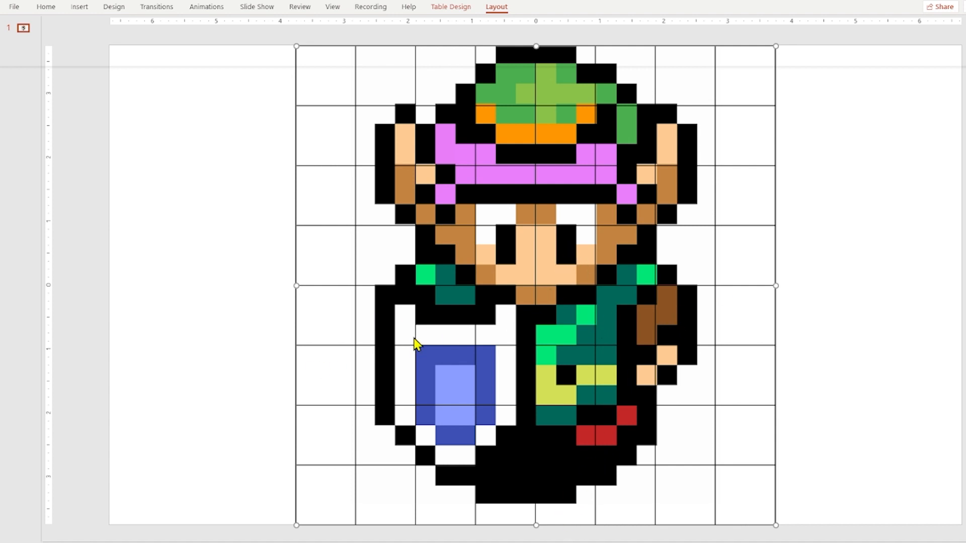
mouse_move(391, 296)
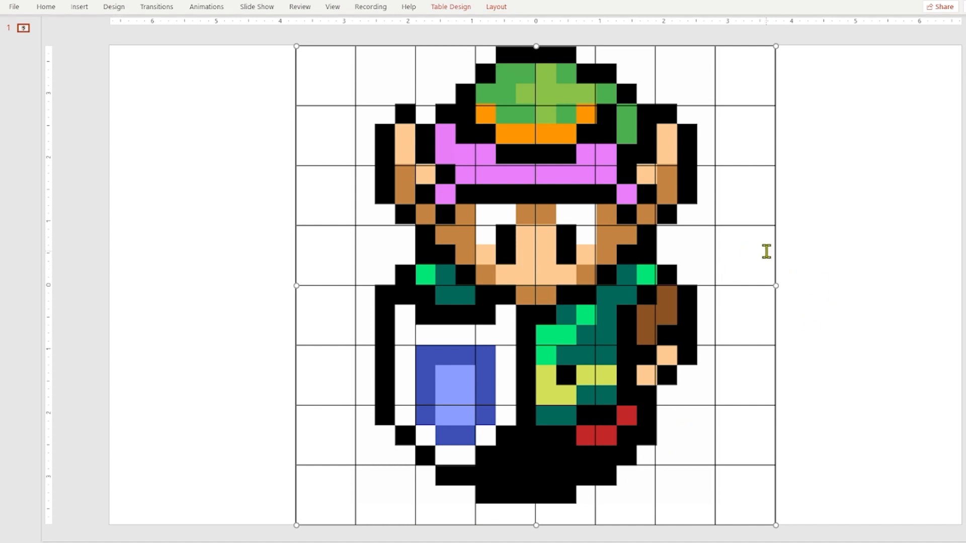
mouse_move(804, 262)
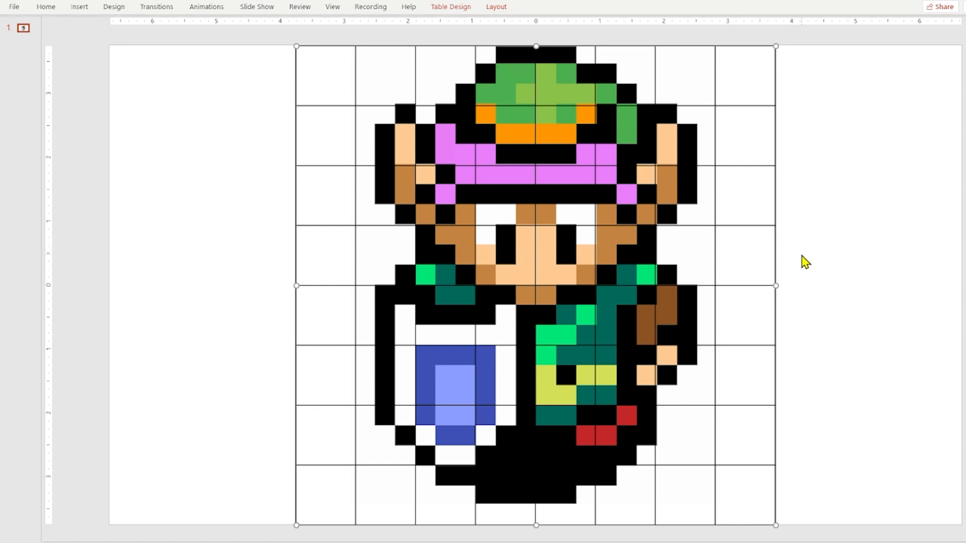
mouse_move(725, 273)
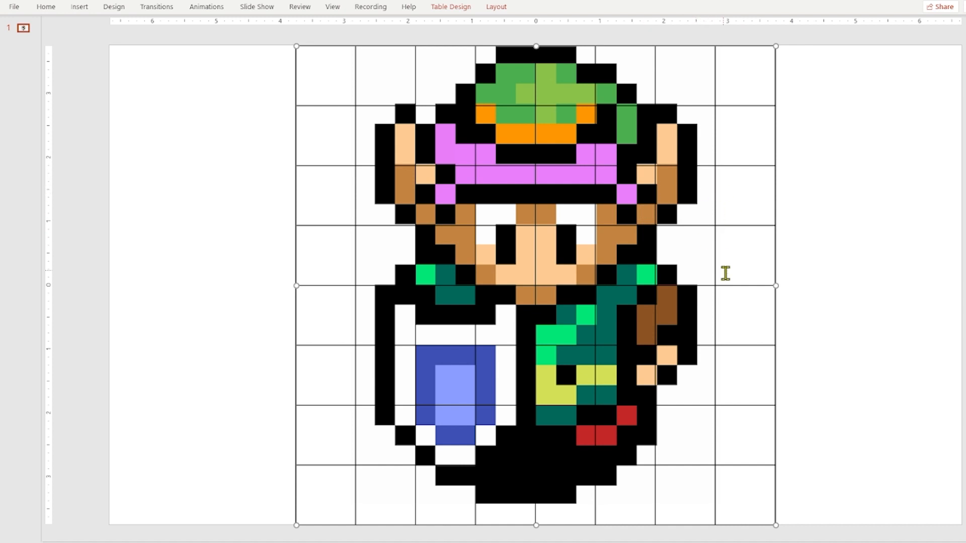
mouse_move(674, 354)
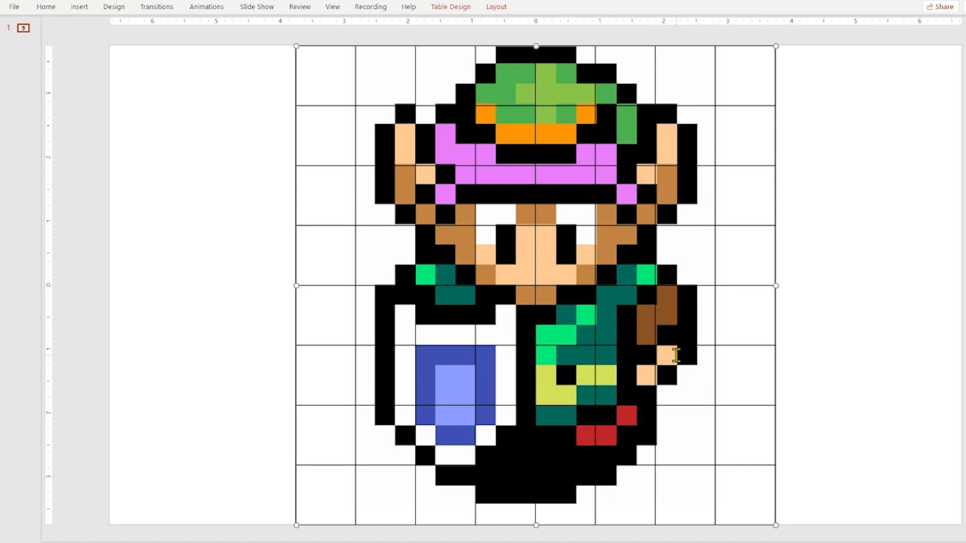
mouse_move(579, 533)
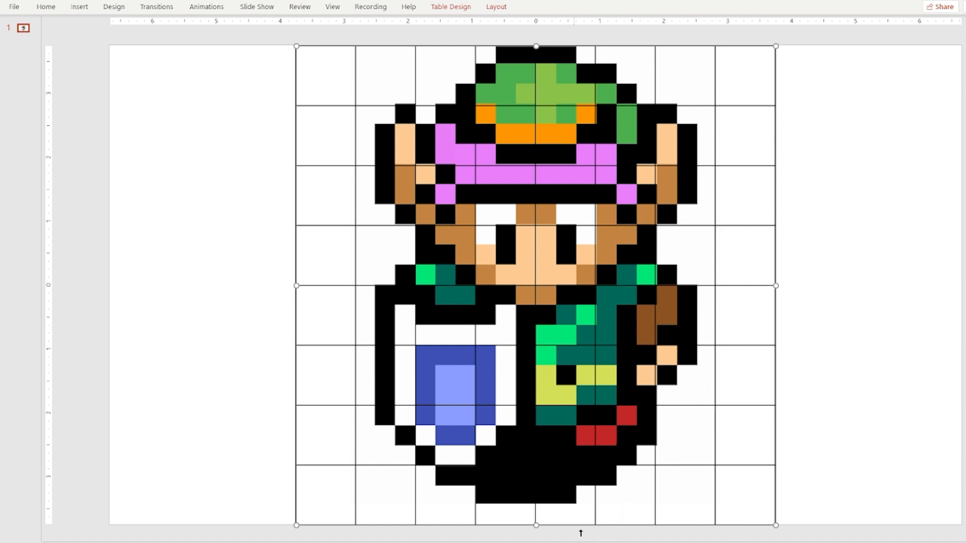
mouse_move(688, 512)
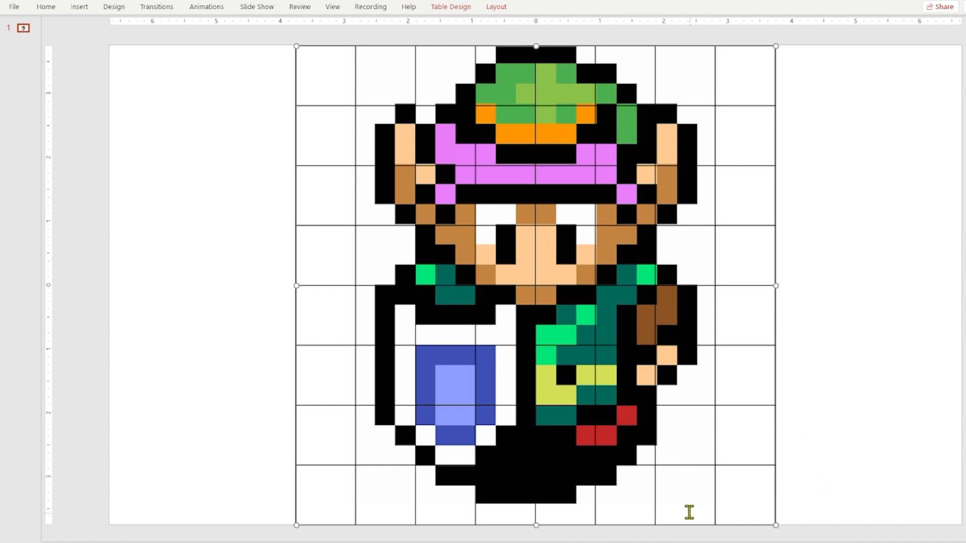
mouse_move(13, 217)
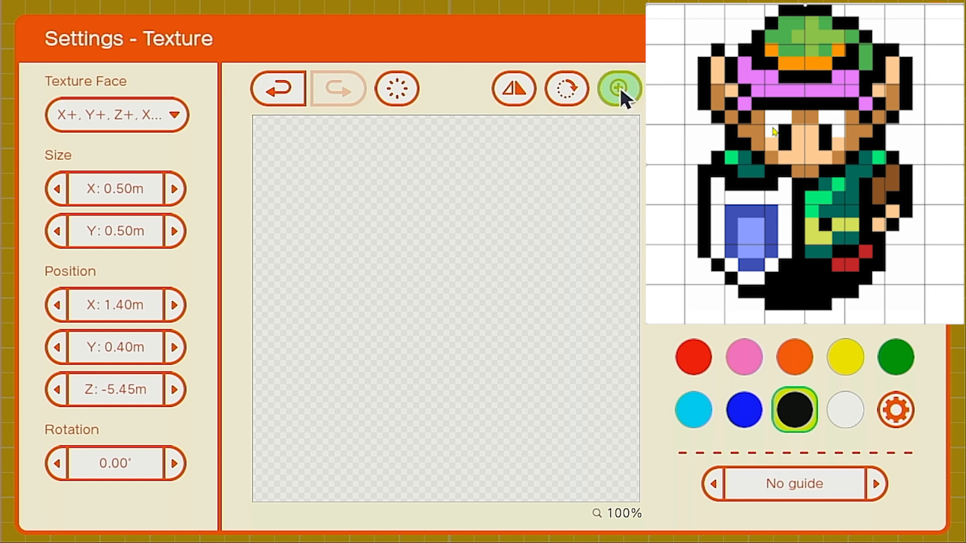
Step: Magnify the blank texture canvas to 400% ready for painting
click(618, 88)
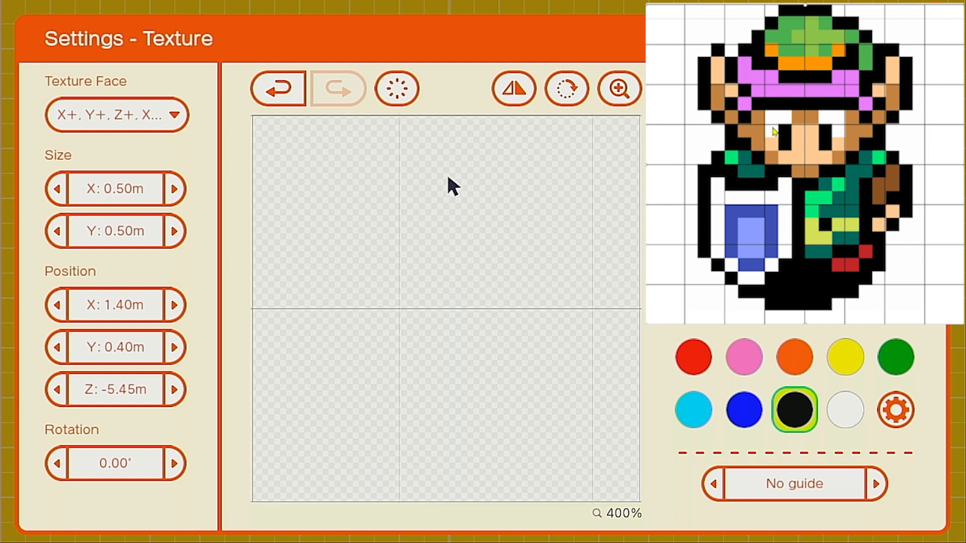
mouse_move(525, 127)
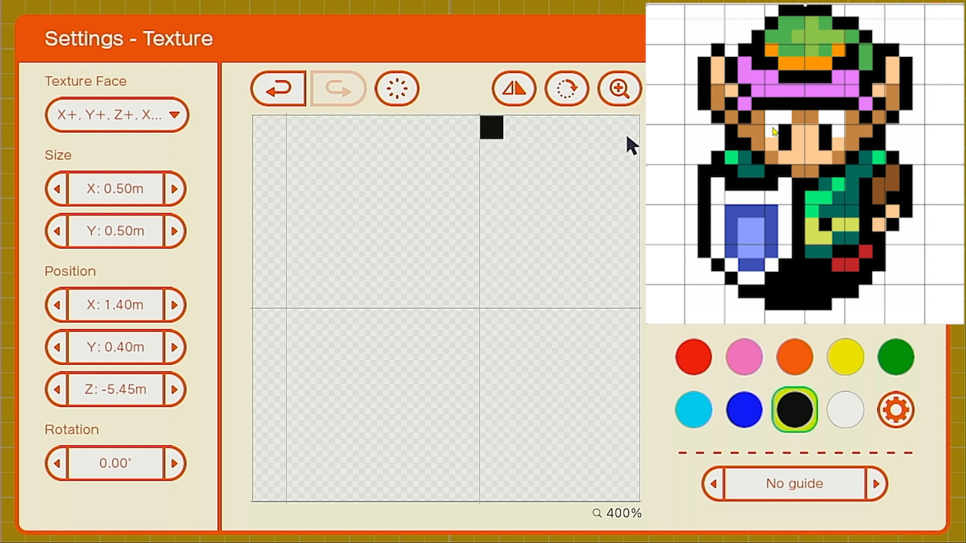
mouse_move(548, 133)
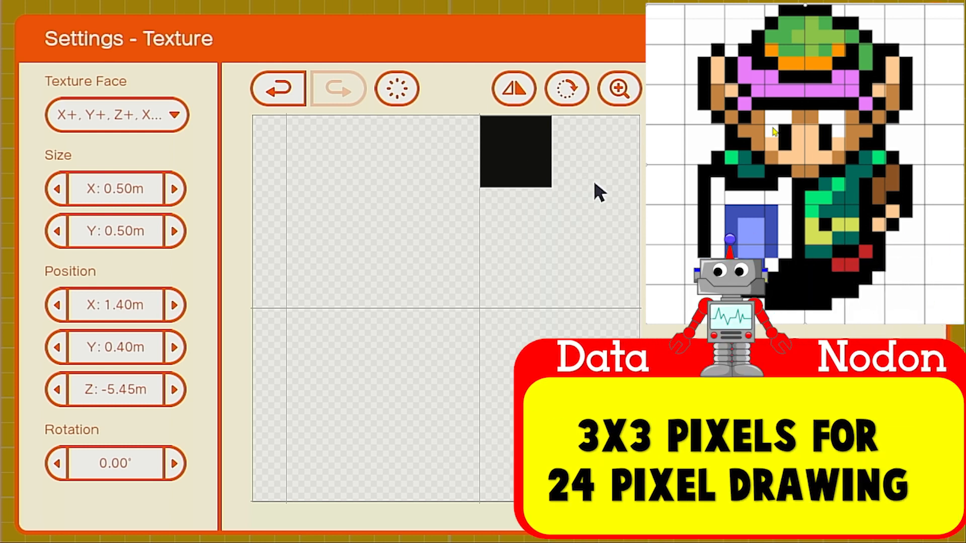
mouse_move(562, 118)
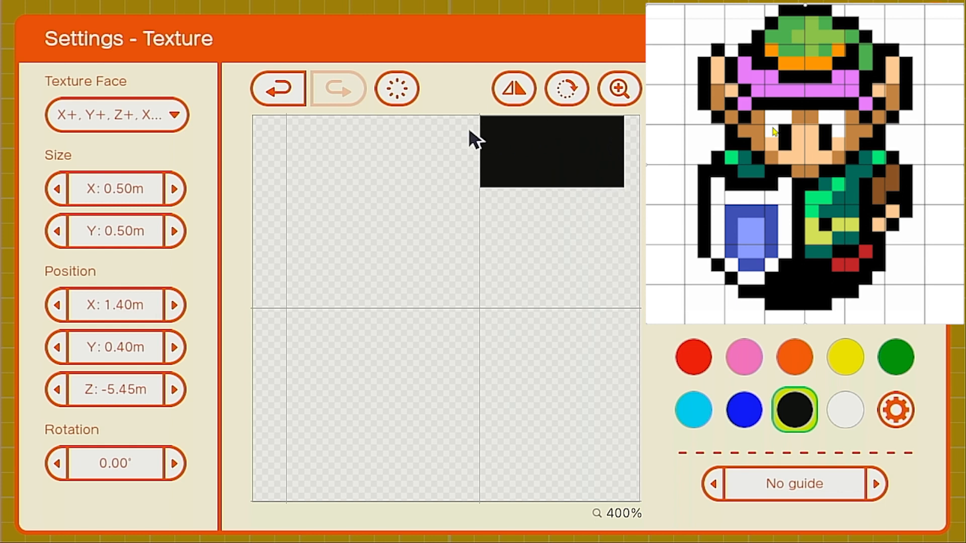
Step: Fill the black outline band along the top centre and return the view to 100%
click(467, 130)
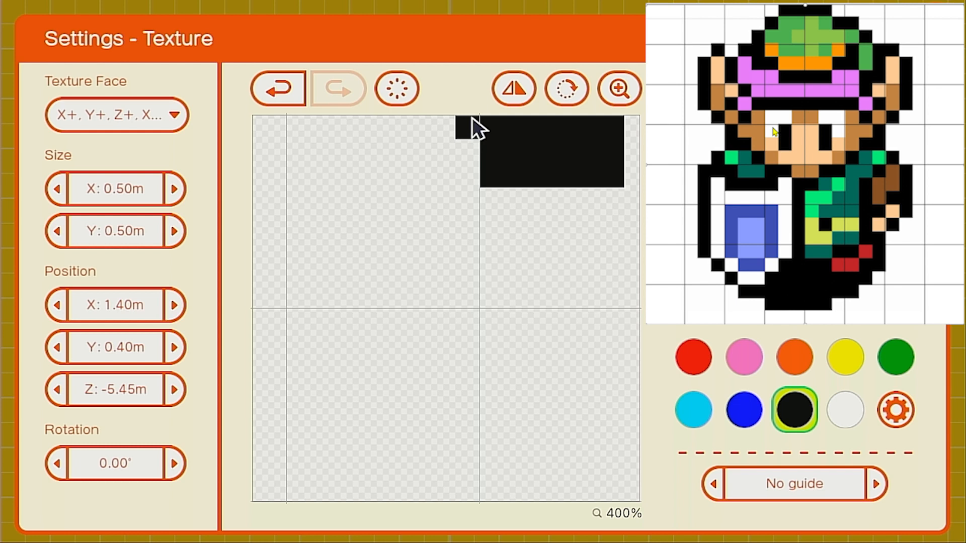
mouse_move(468, 130)
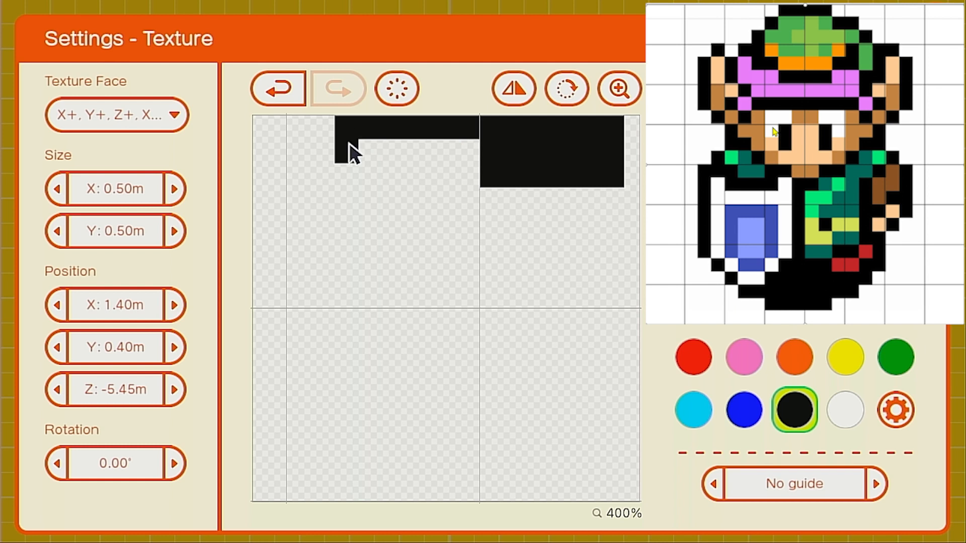
drag(351, 151, 465, 175)
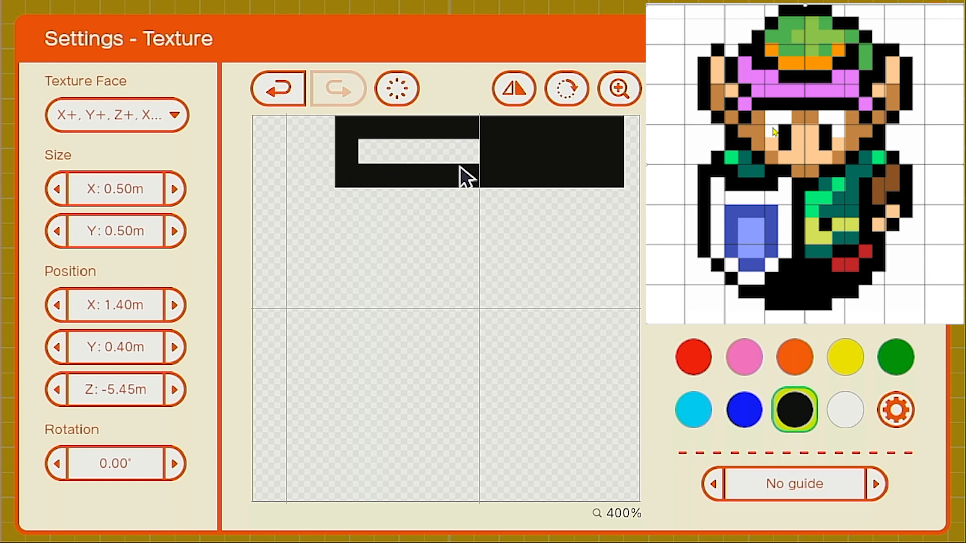
mouse_move(566, 194)
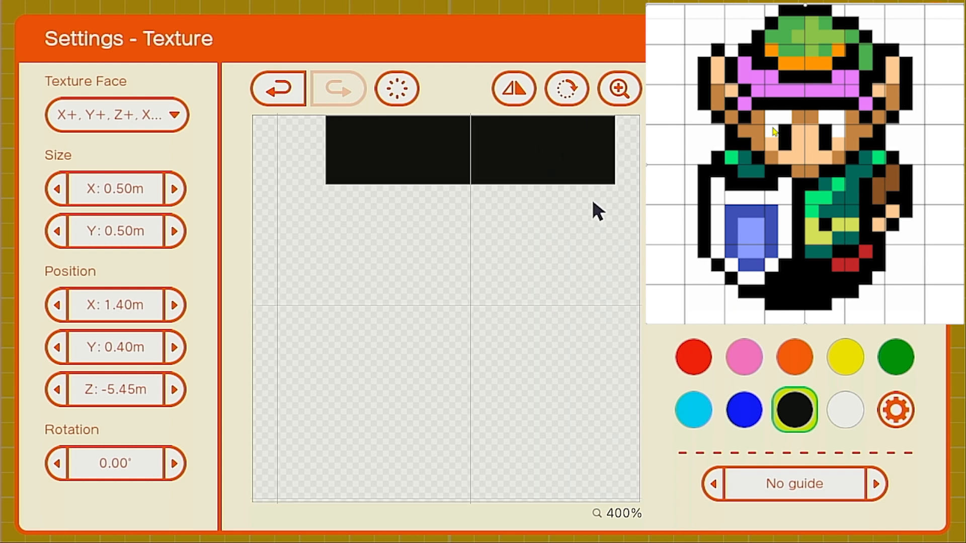
click(619, 88)
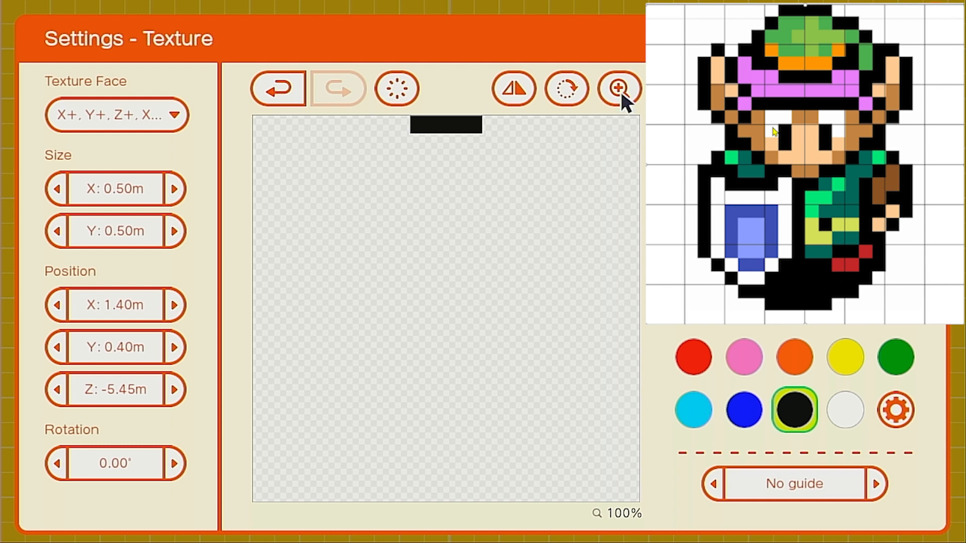
click(617, 88)
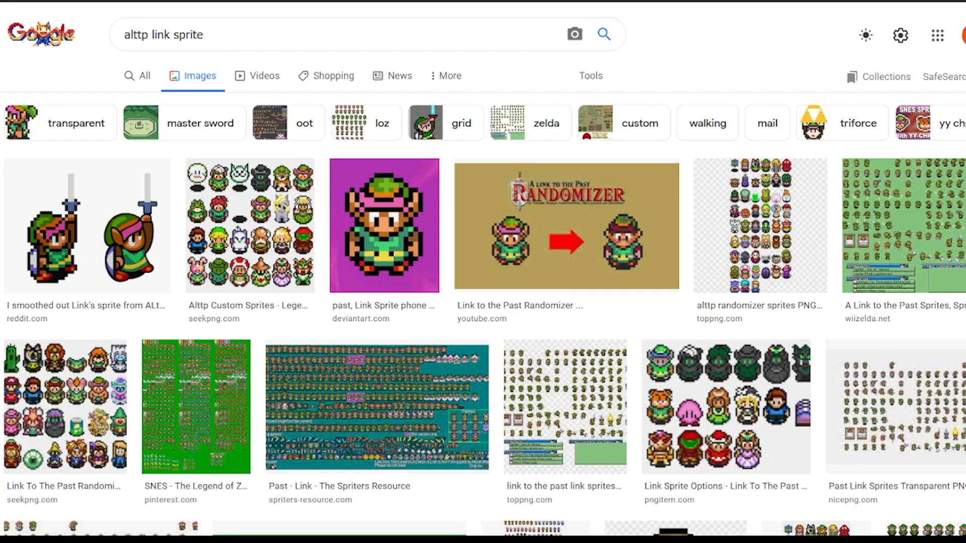
mouse_move(293, 157)
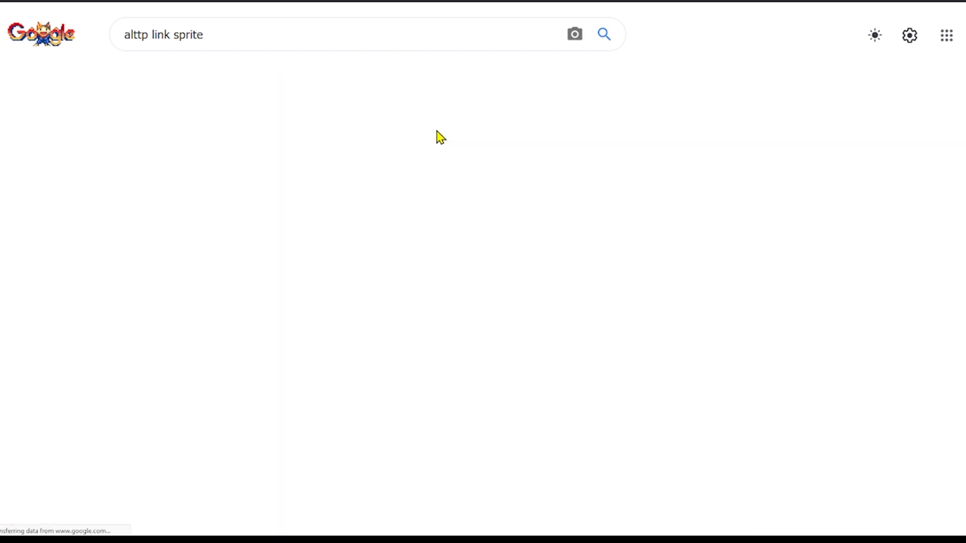
Step: Filter the Link sprite results with the 'grid' chip and browse the Pinterest gridded sprite preview
click(603, 34)
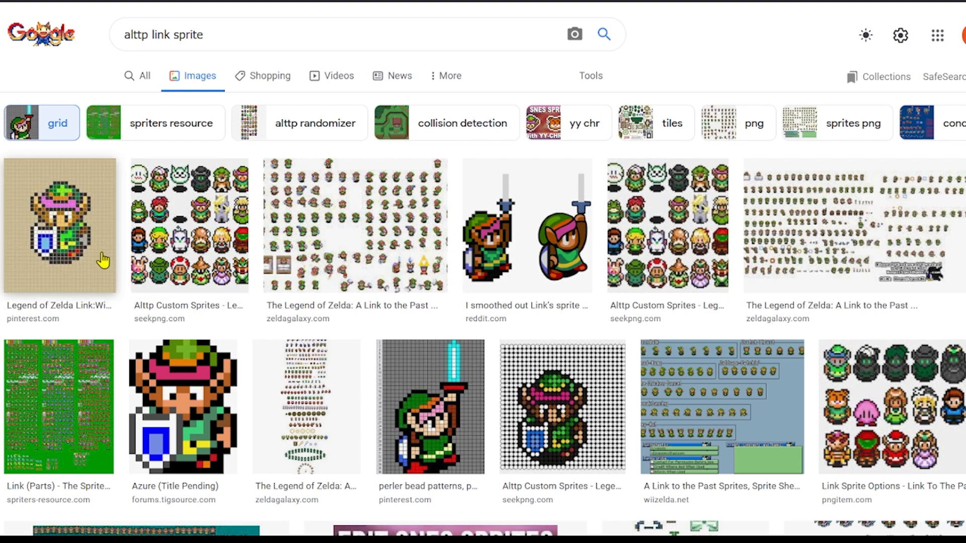
click(59, 224)
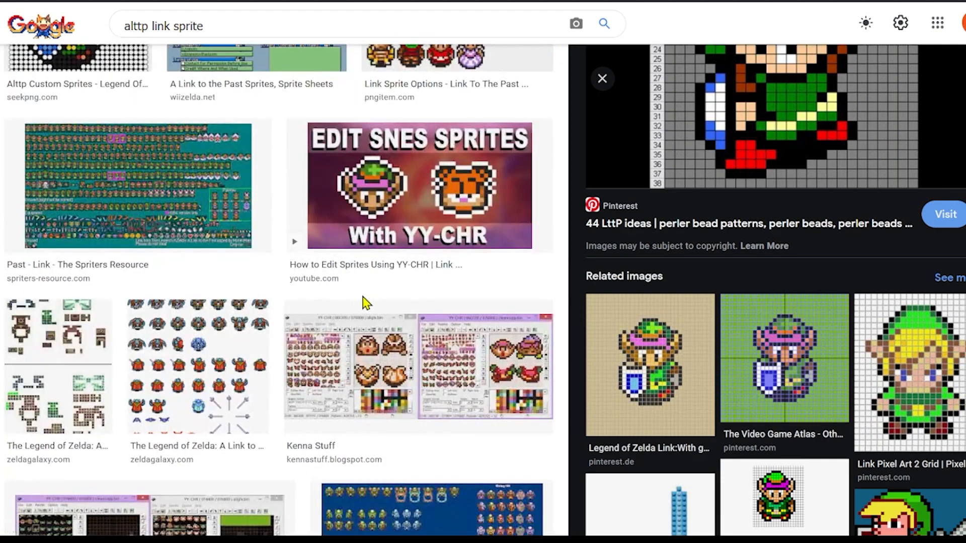
scroll(down, 3)
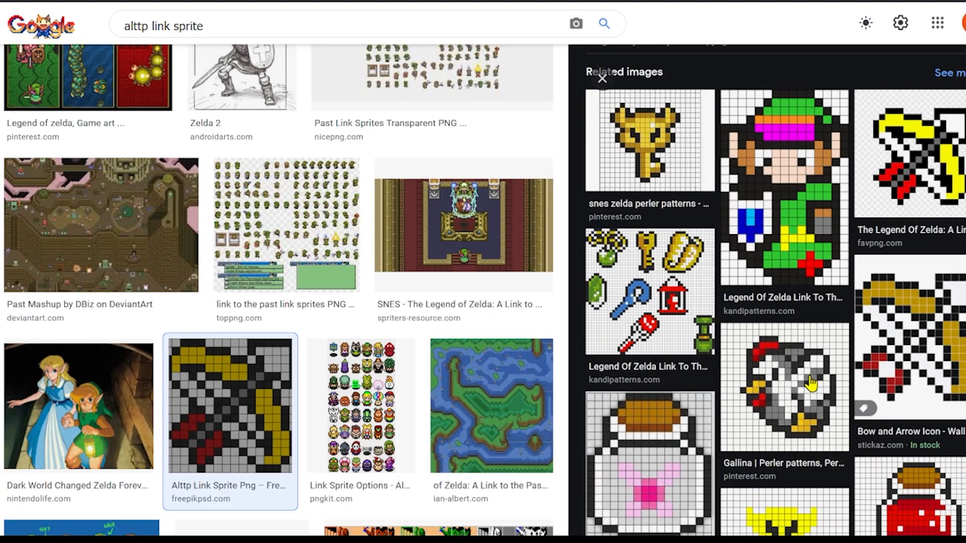
scroll(down, 3)
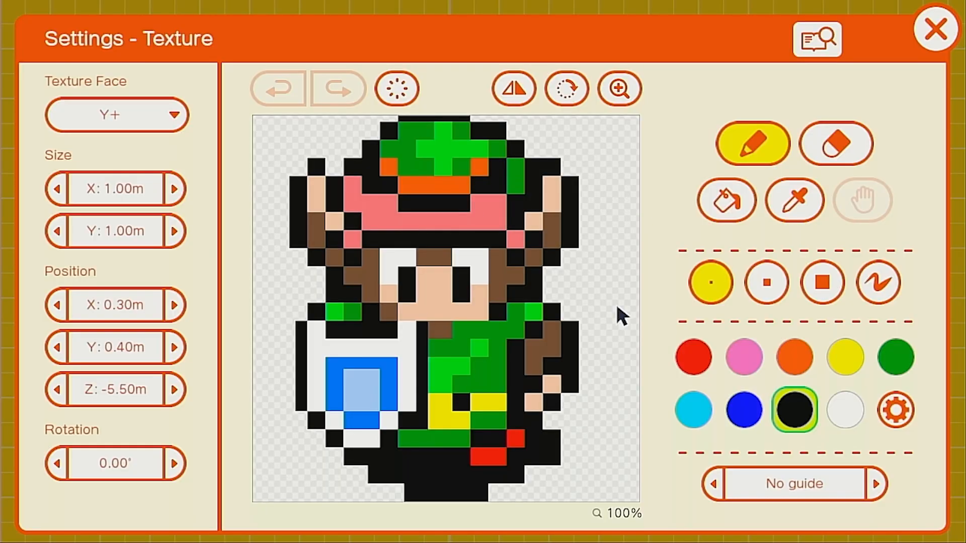
mouse_move(421, 283)
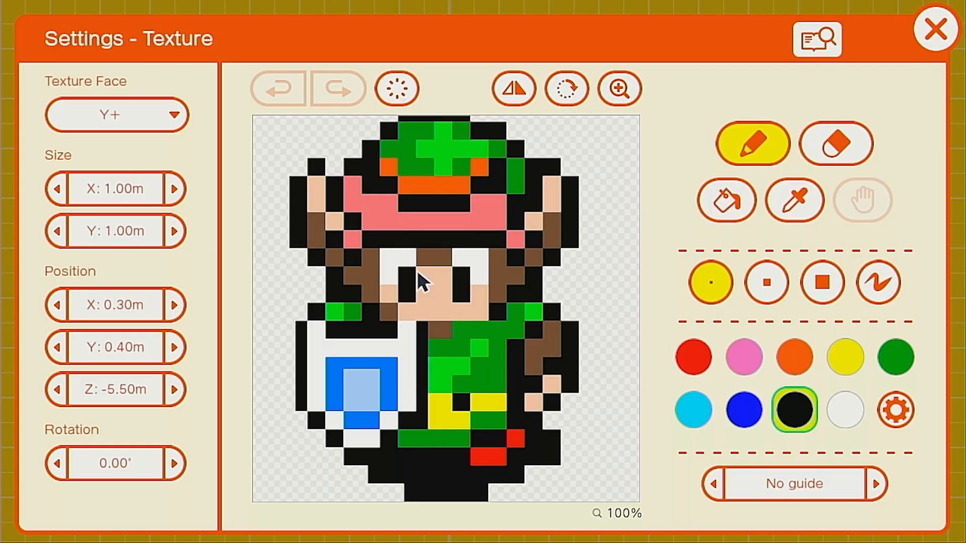
Step: Close the texture settings to view the shielded Link sprites in the workspace
click(935, 28)
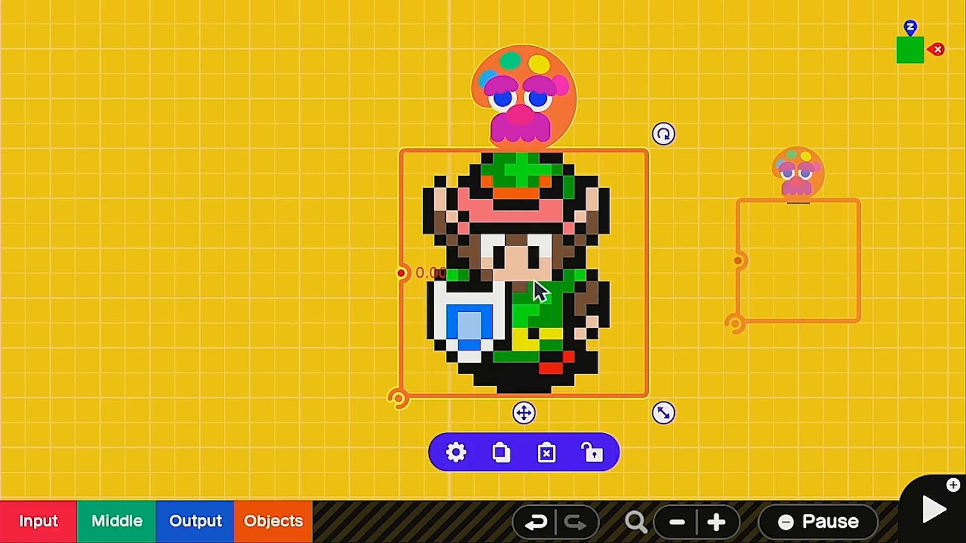
mouse_move(295, 50)
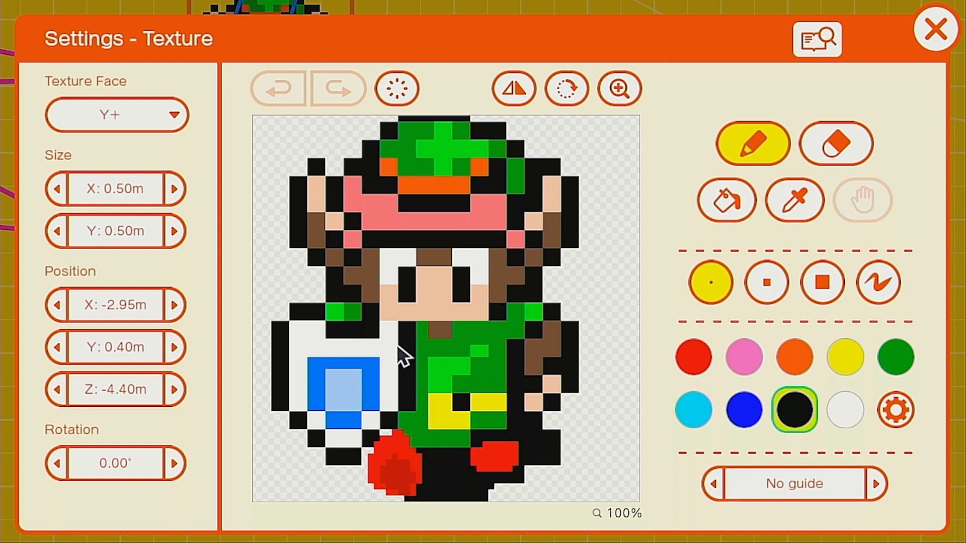
mouse_move(412, 370)
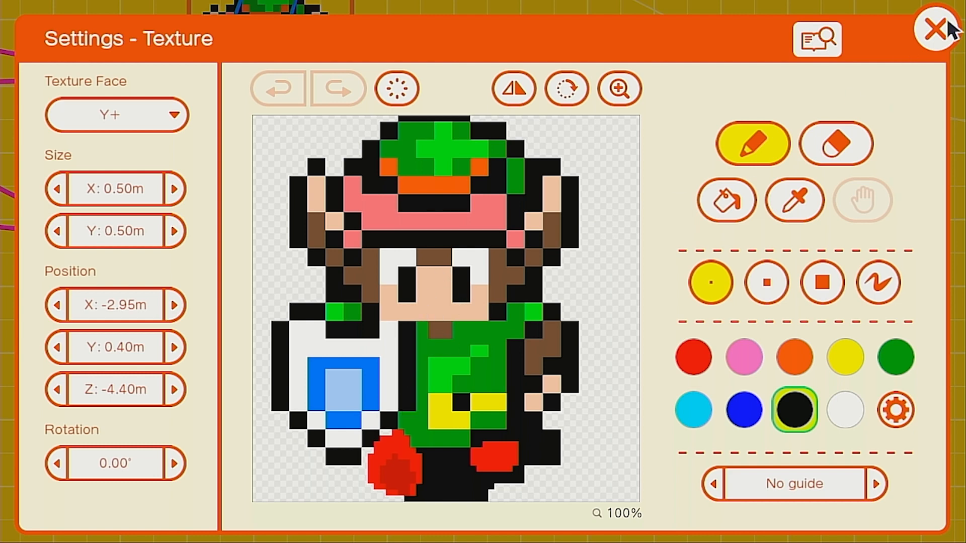
click(937, 29)
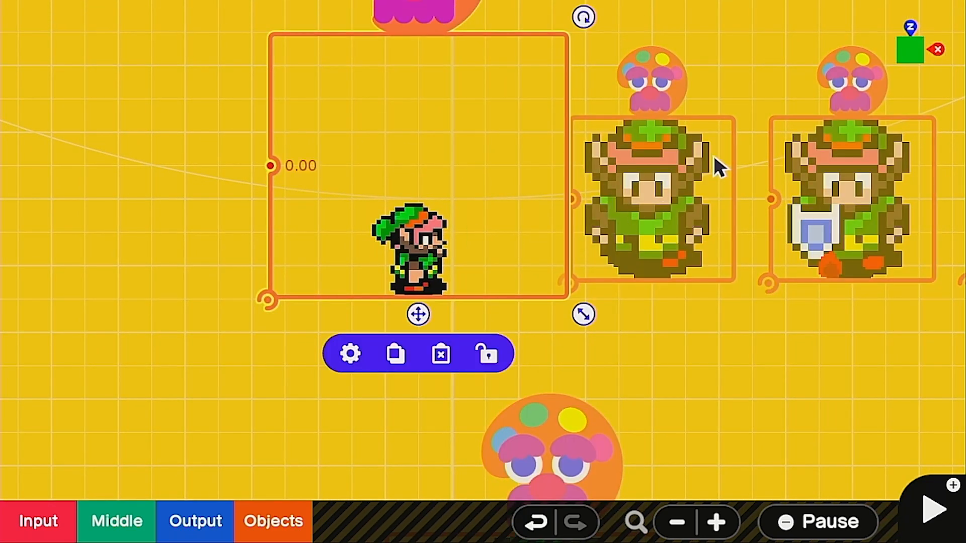
click(350, 353)
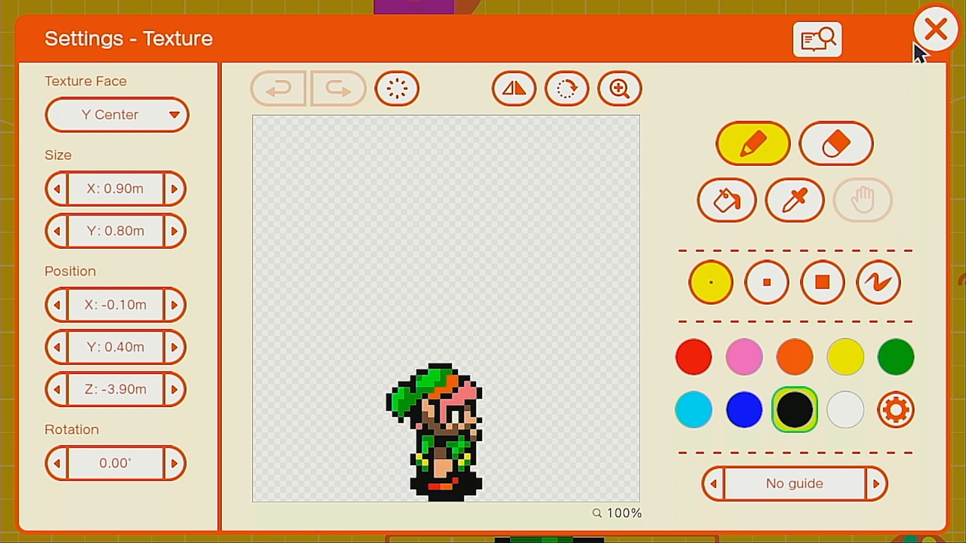
click(935, 28)
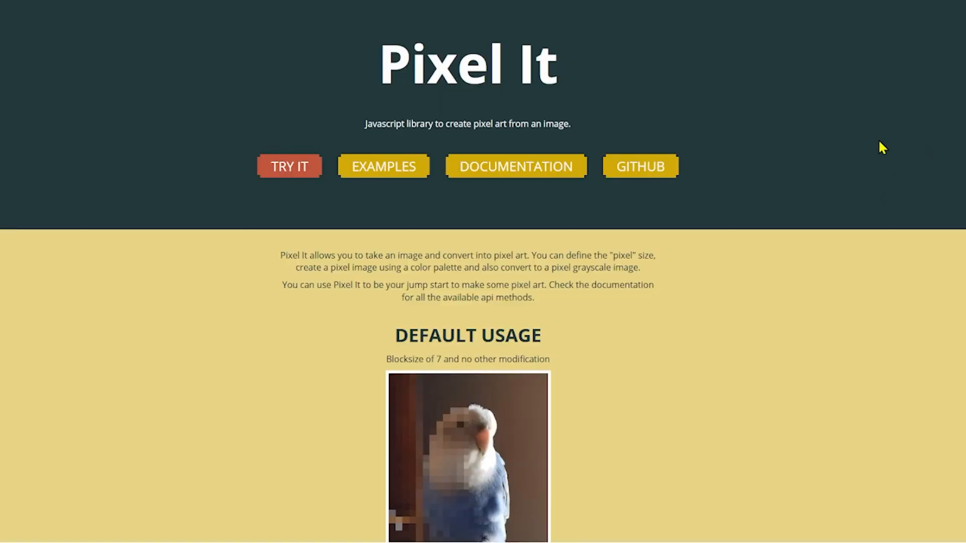
mouse_move(815, 235)
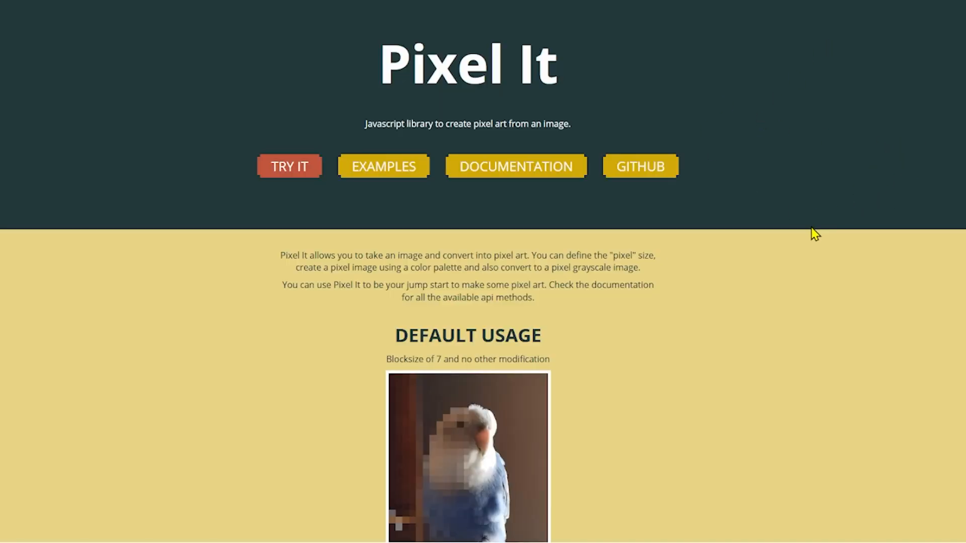
mouse_move(630, 188)
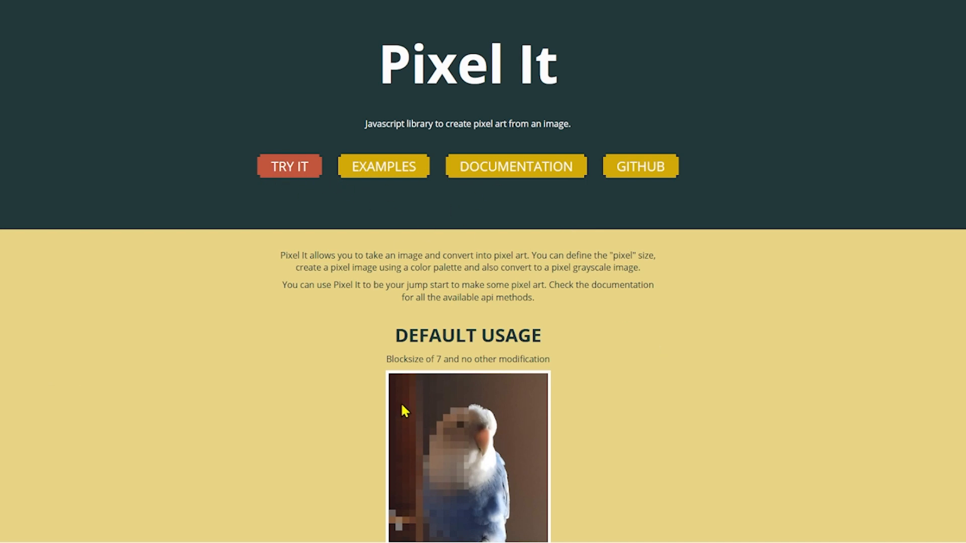
mouse_move(153, 26)
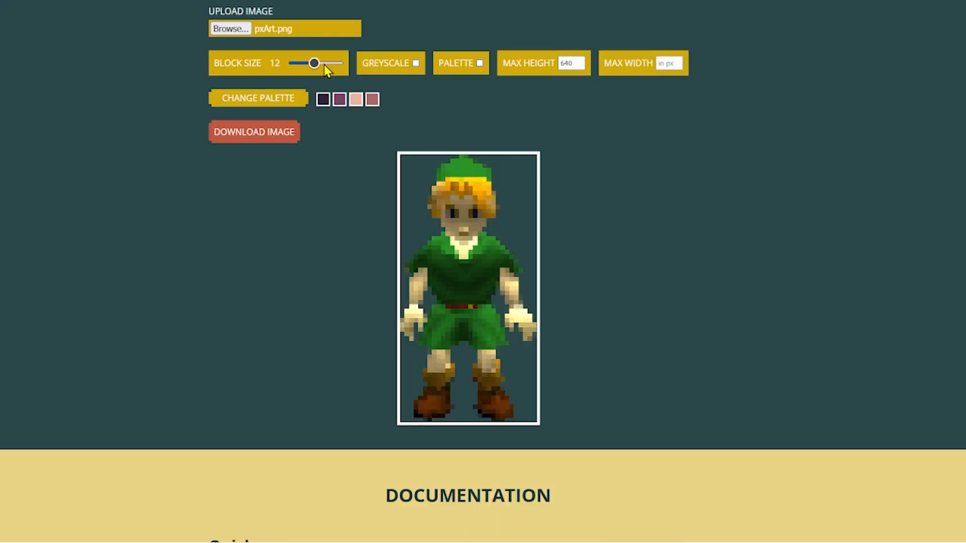
Step: Try block sizes 7, 14, 1, 3 and 6 on the Link image, settling on 9
drag(314, 63, 301, 62)
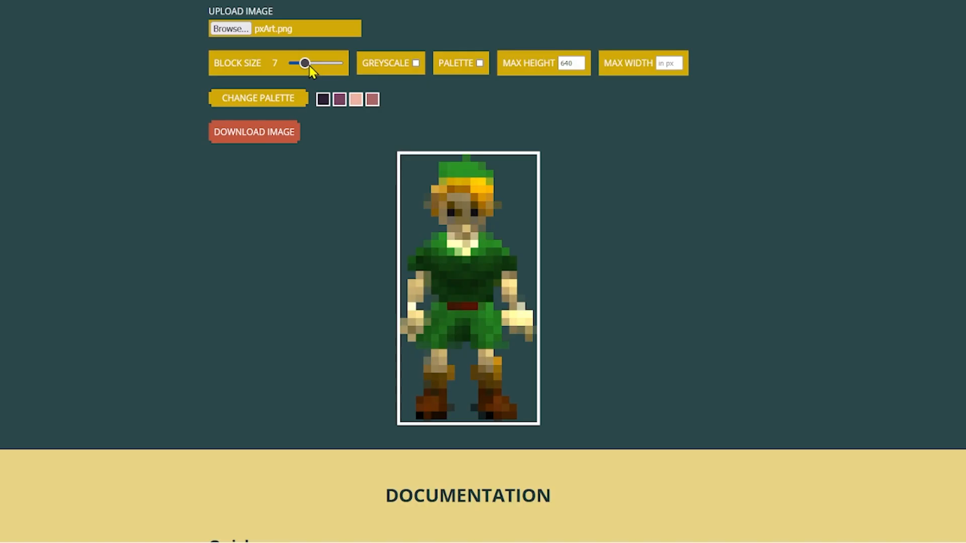
drag(302, 62, 318, 63)
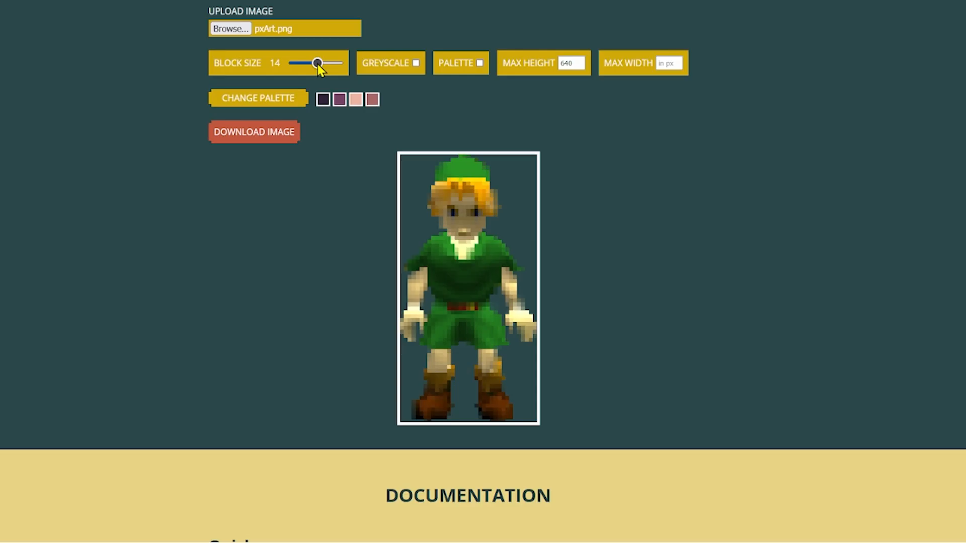
drag(317, 62, 295, 62)
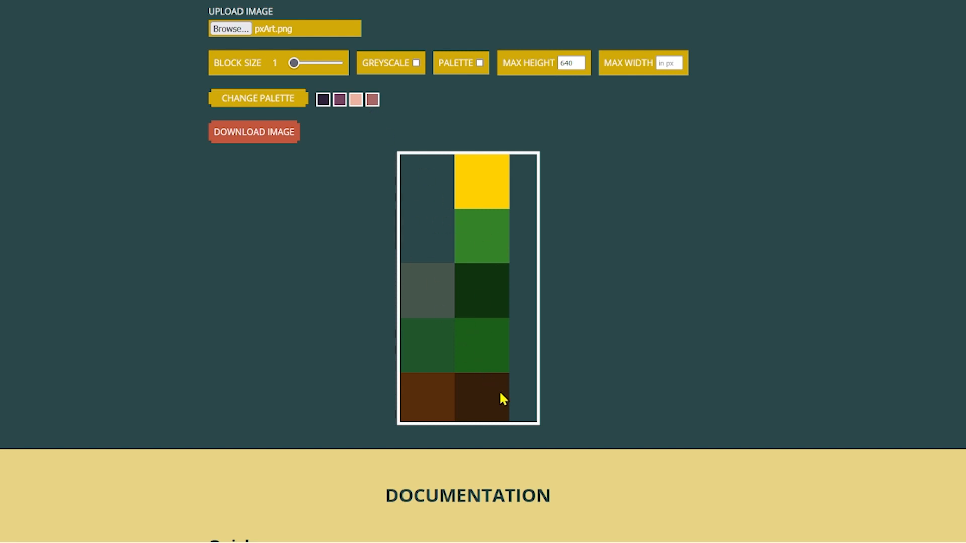
mouse_move(481, 265)
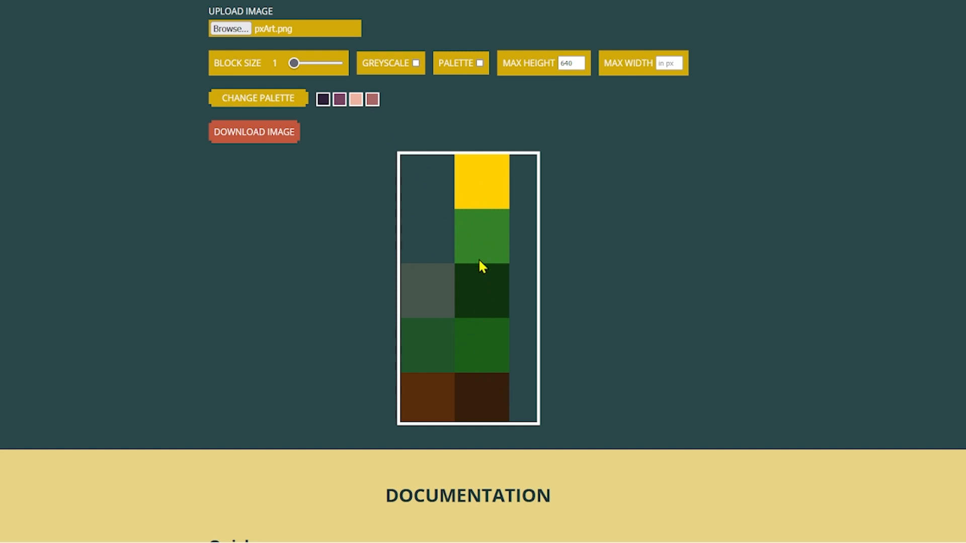
mouse_move(429, 309)
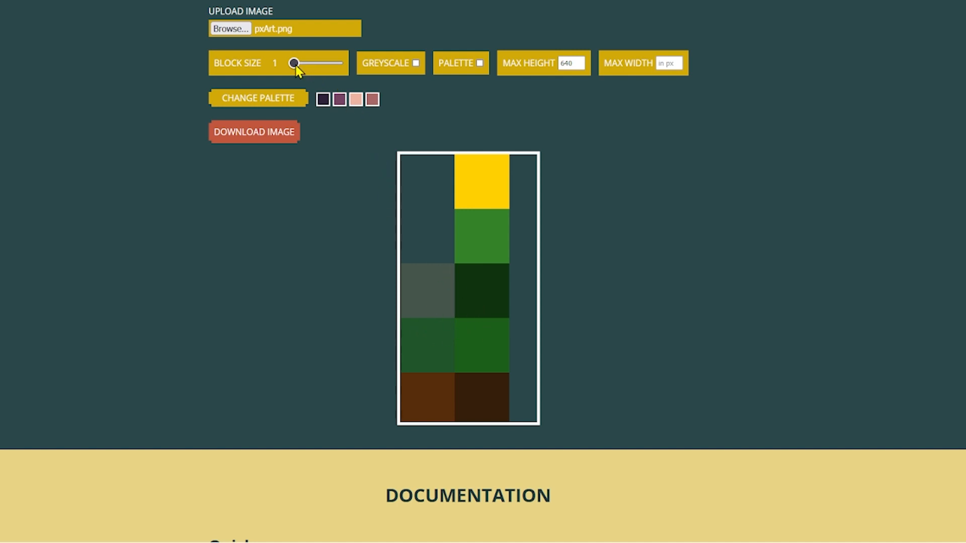
drag(294, 64, 298, 64)
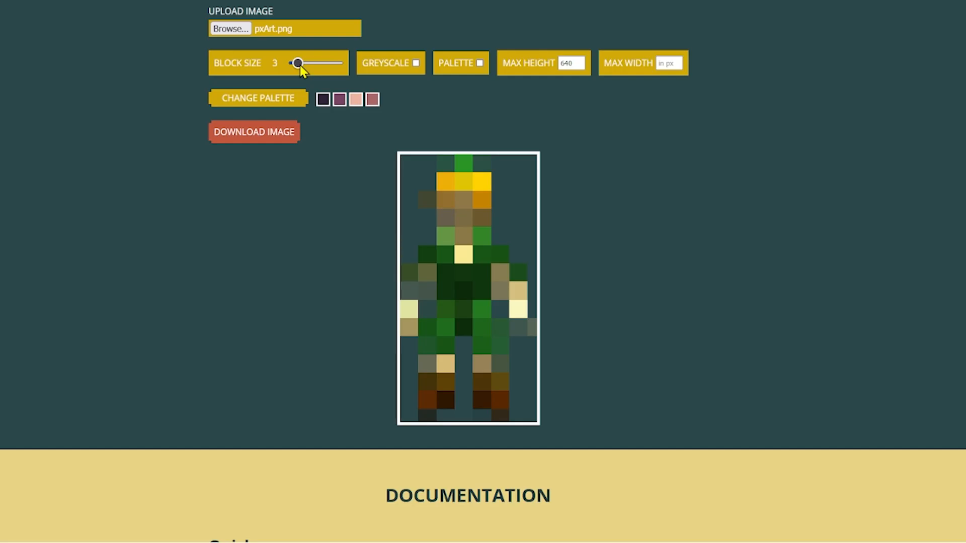
drag(298, 63, 303, 62)
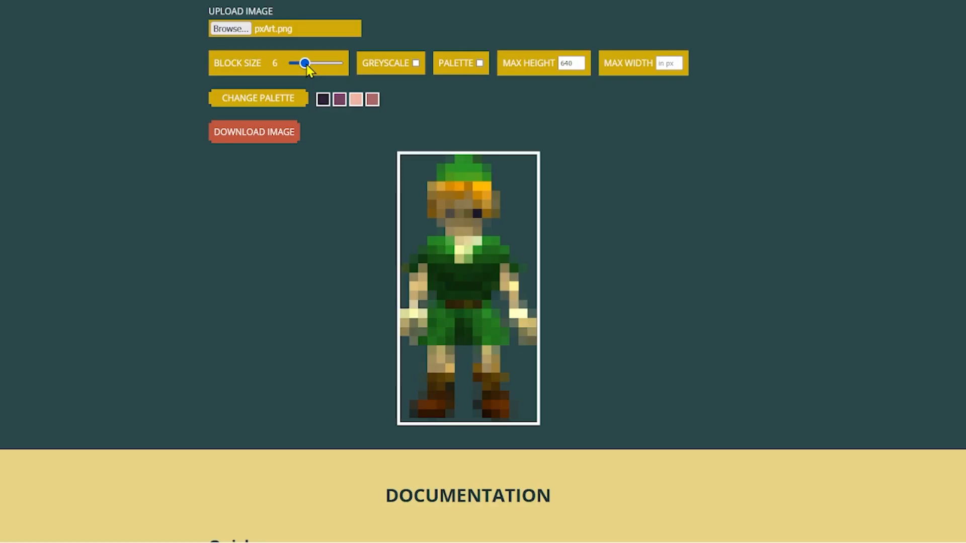
drag(301, 62, 307, 63)
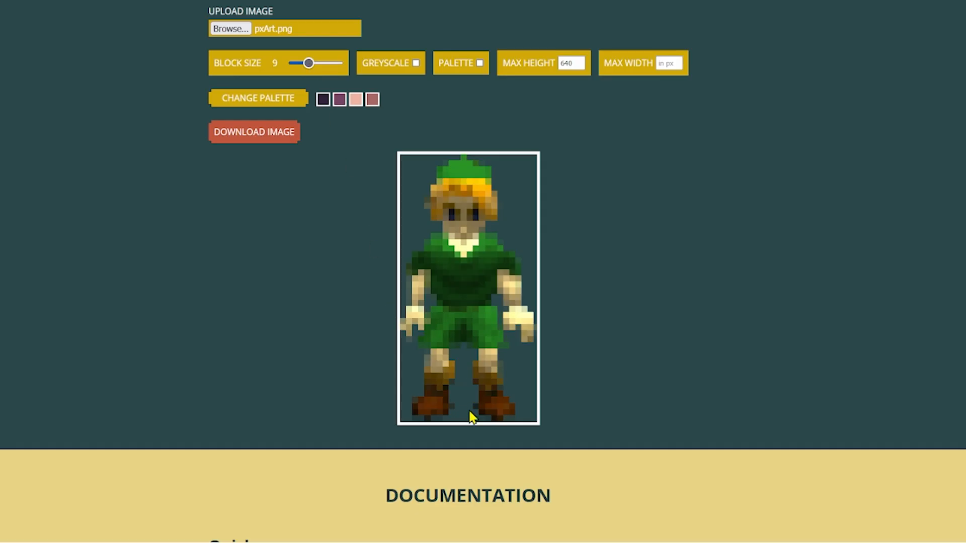
mouse_move(577, 482)
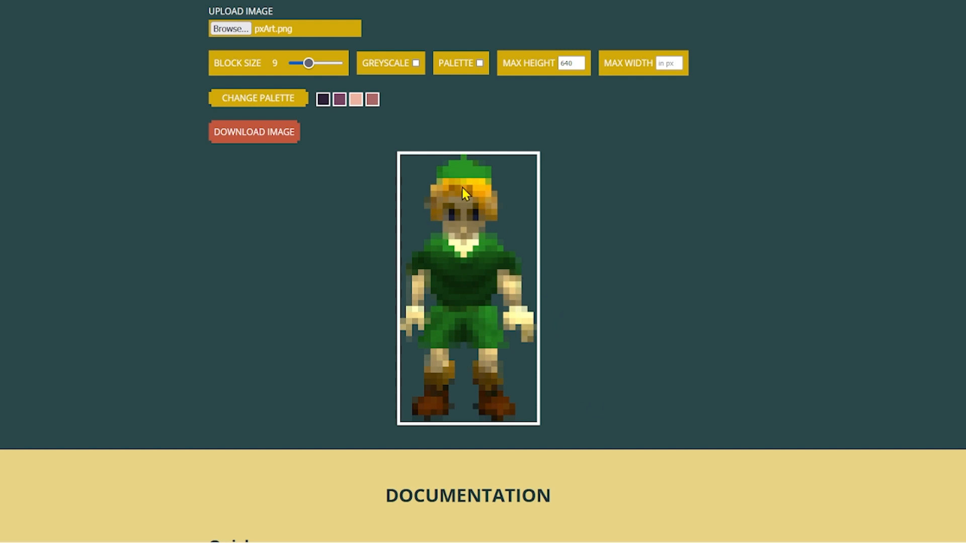
mouse_move(498, 416)
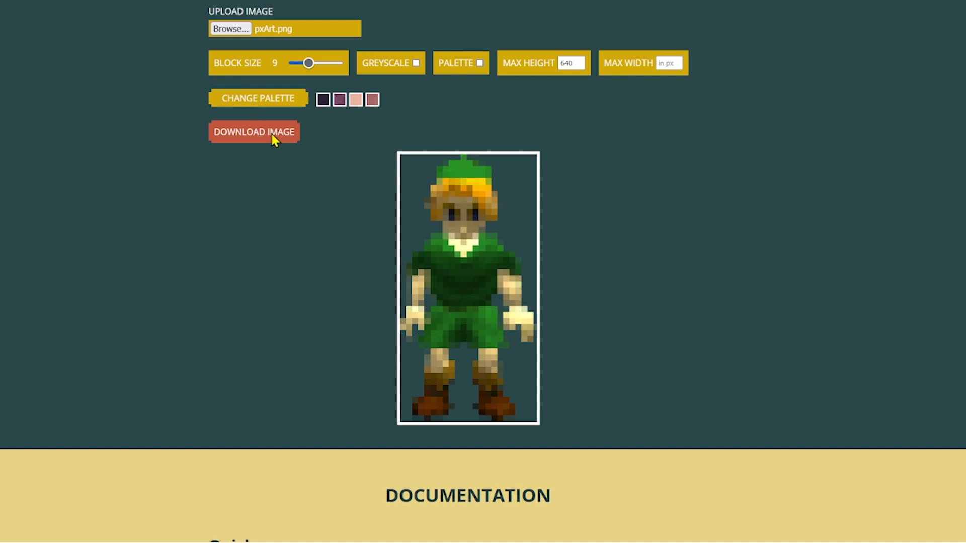
mouse_move(896, 71)
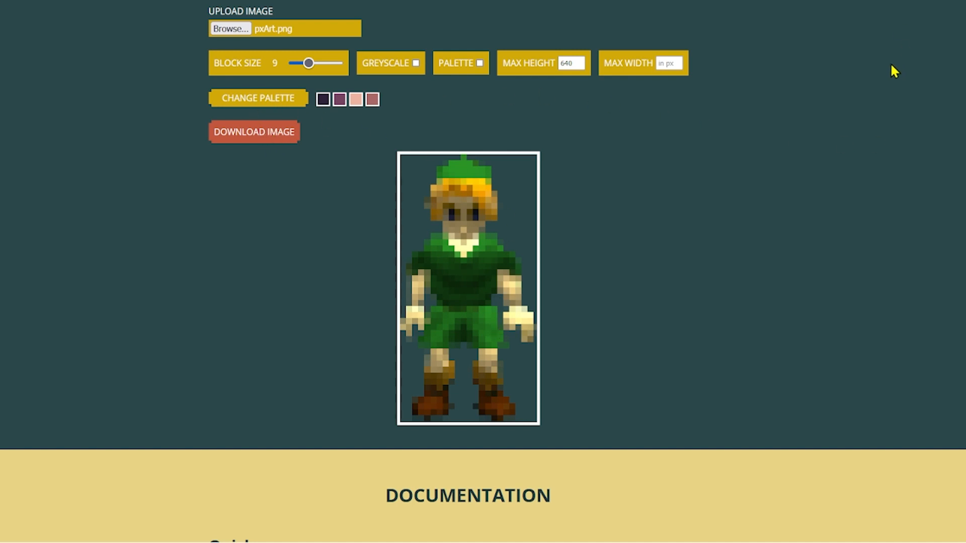
mouse_move(730, 292)
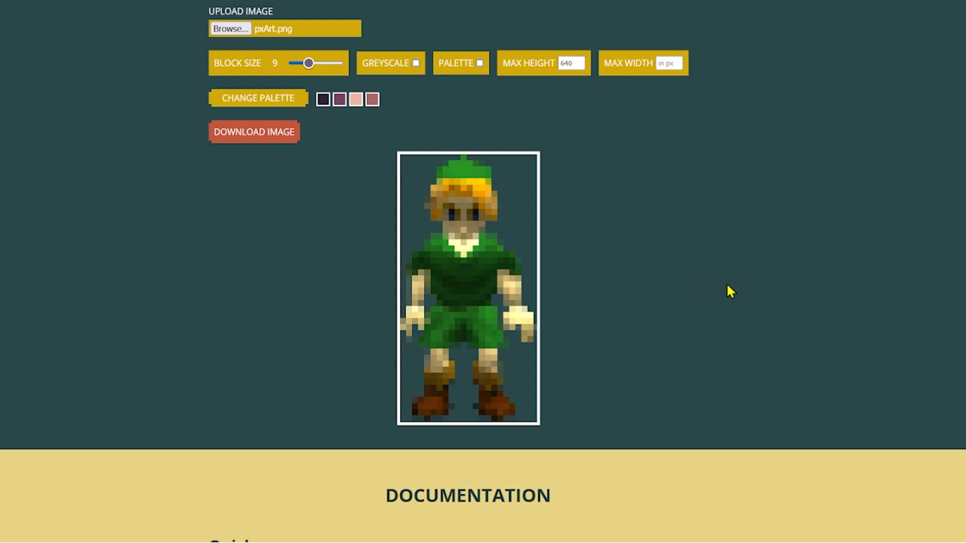
mouse_move(351, 542)
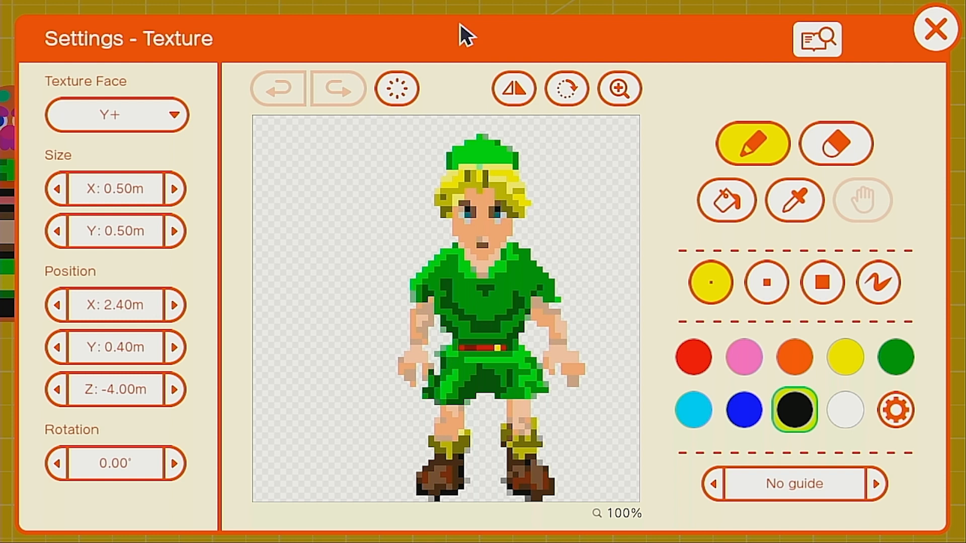
Step: Run the game to see the pixelated Link texture in the play area
click(935, 28)
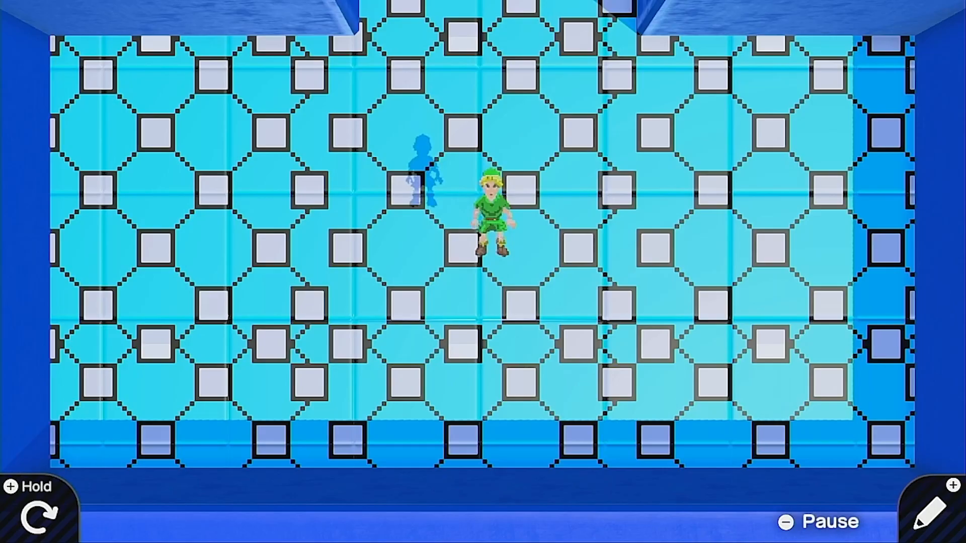